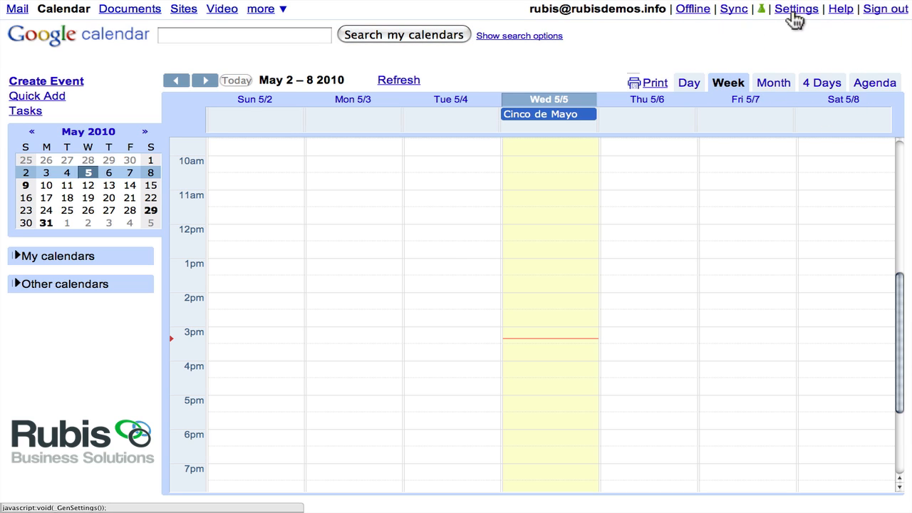
- Open Calendar Settings and scroll through the General tab's language, time zone and view options
click(796, 8)
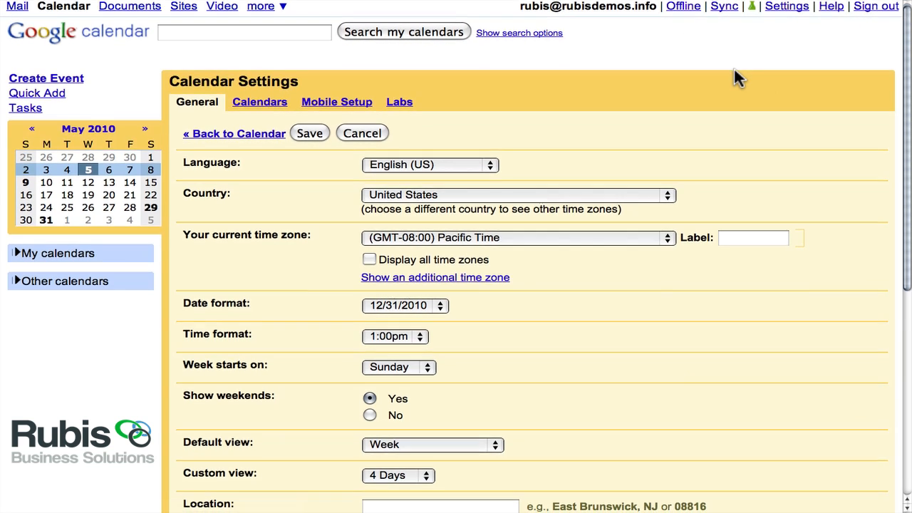
scroll(down, 3)
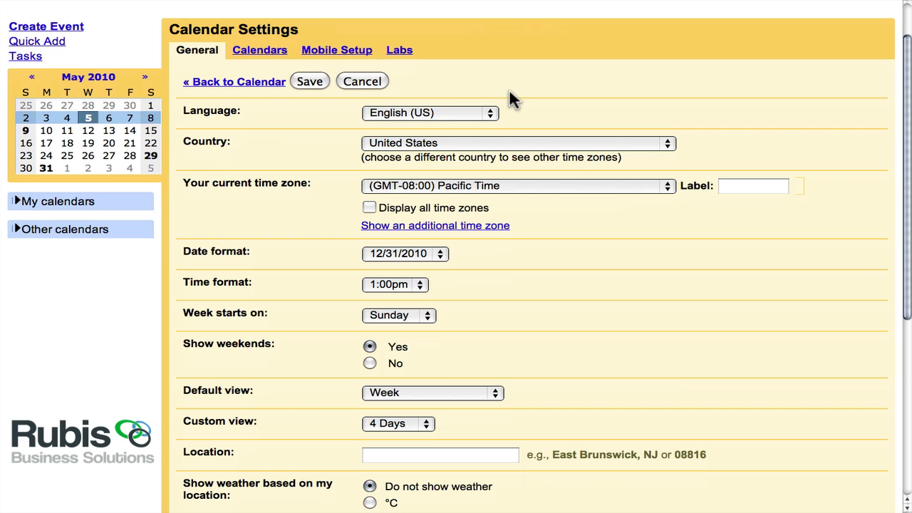
mouse_move(492, 147)
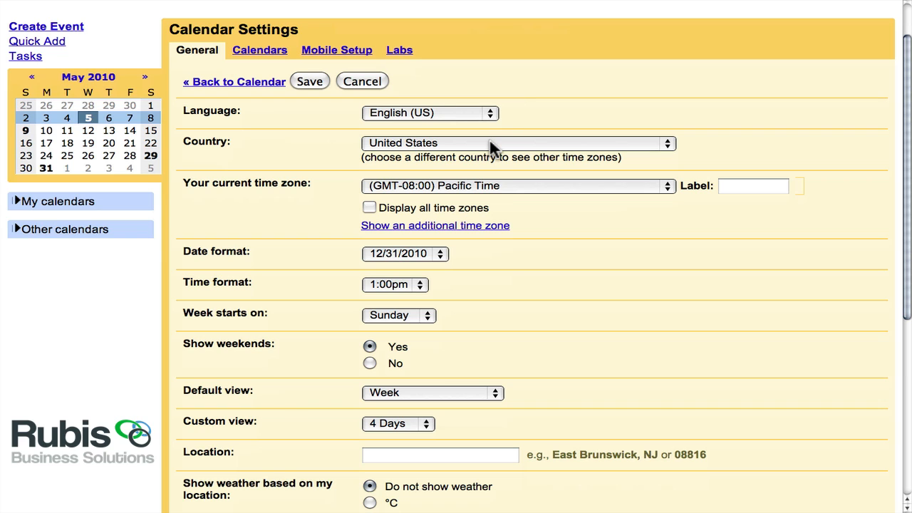
mouse_move(496, 192)
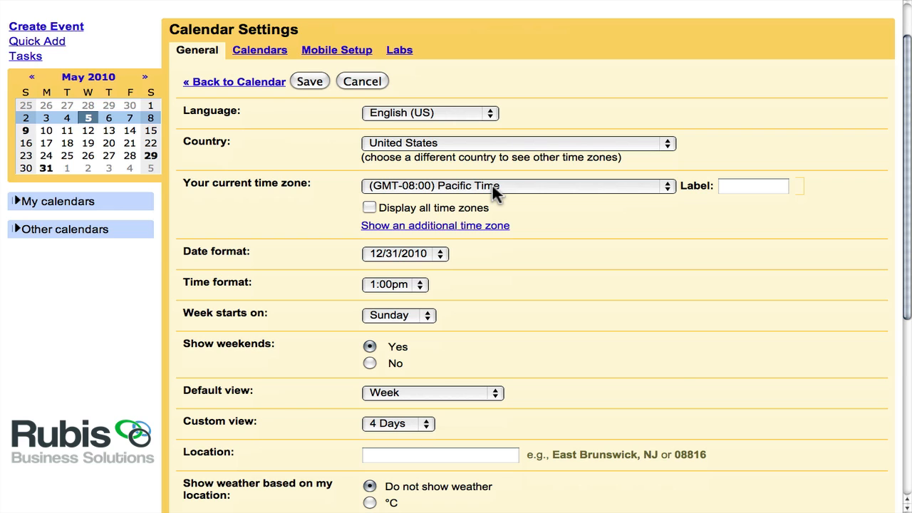
mouse_move(625, 193)
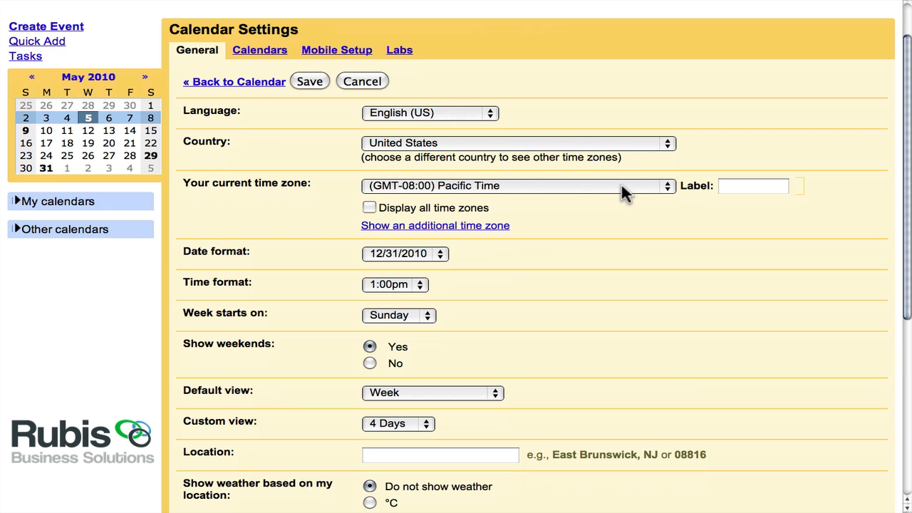
- Enter 'PST' as the label for the Pacific Time zone
click(753, 186)
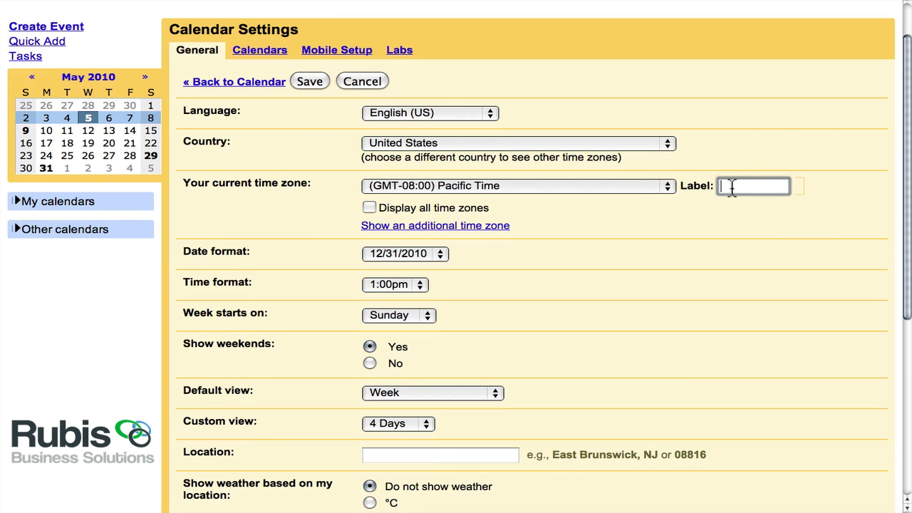
text(PST)
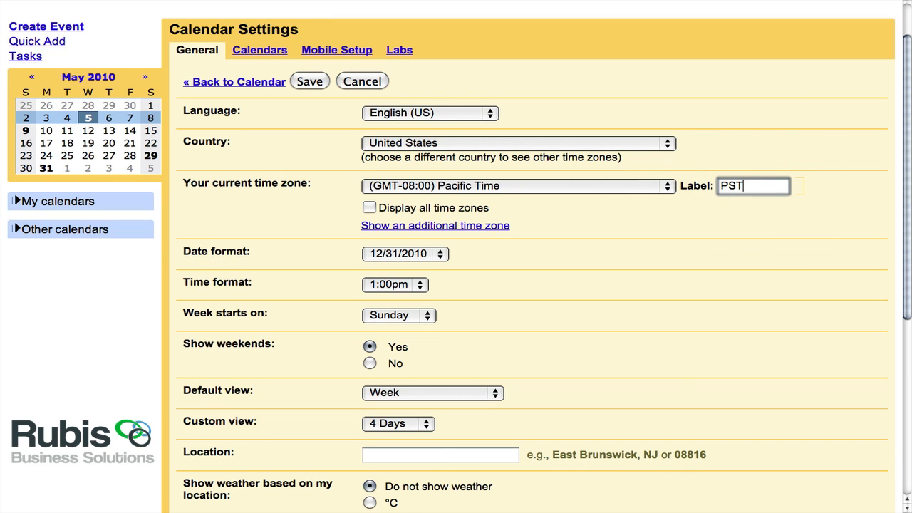
mouse_move(349, 127)
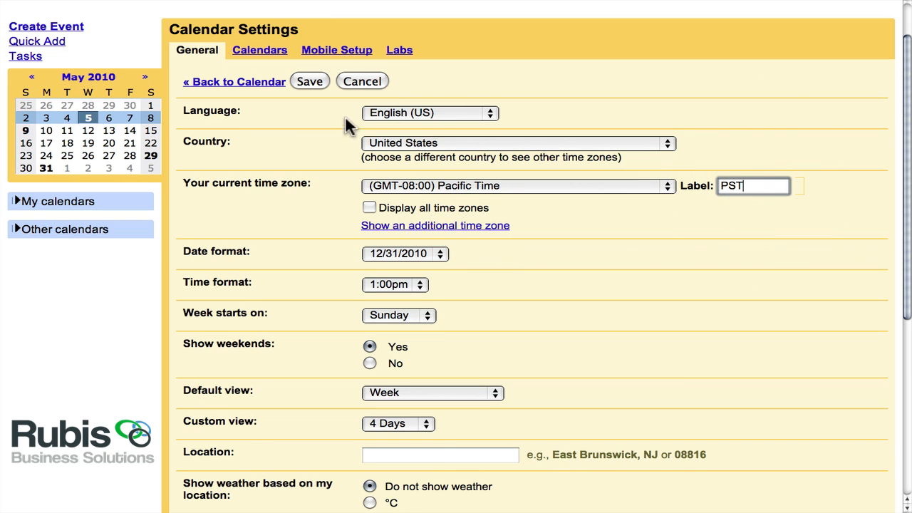
mouse_move(363, 211)
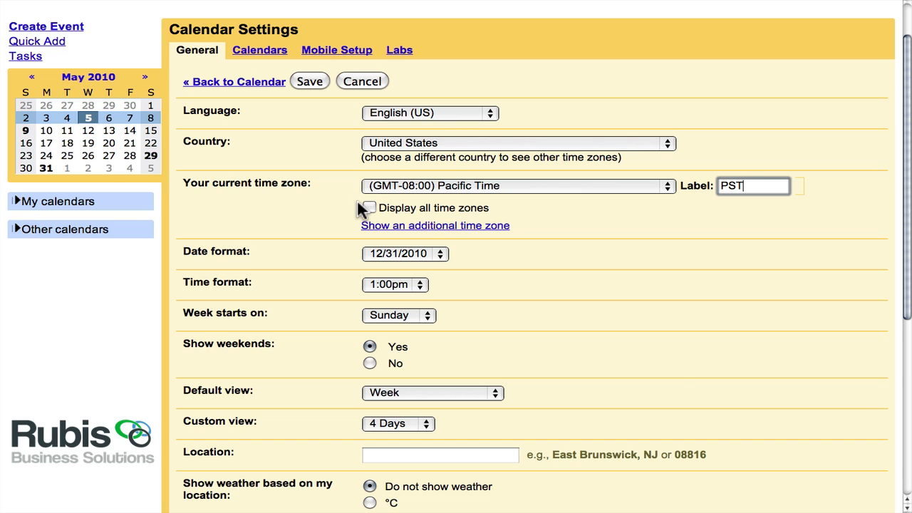
mouse_move(364, 212)
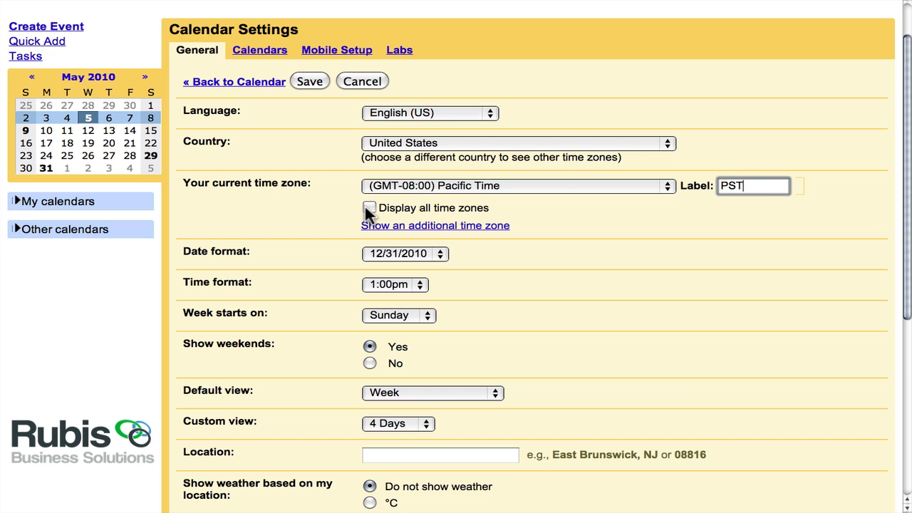
mouse_move(457, 199)
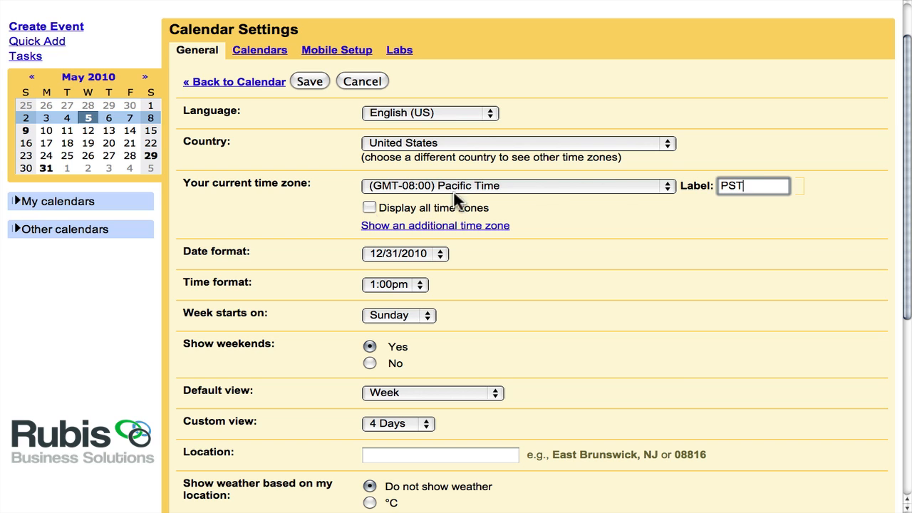
click(666, 186)
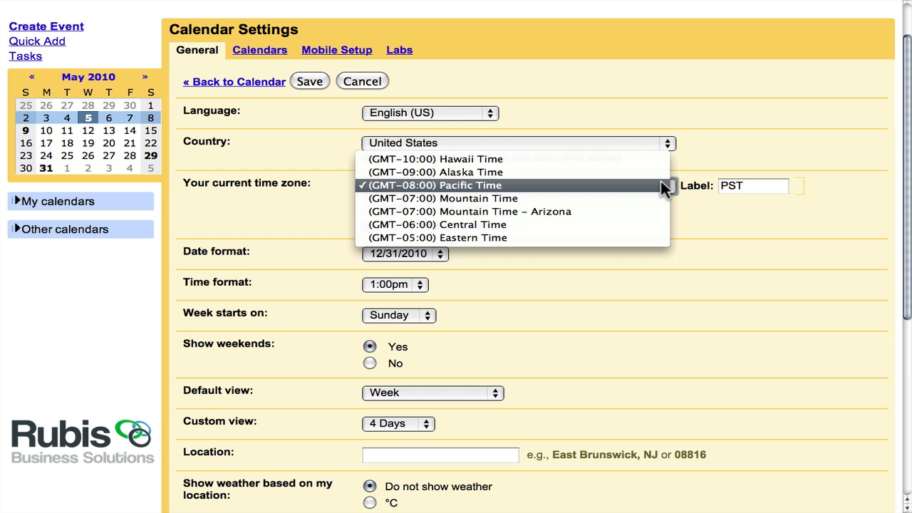
click(434, 185)
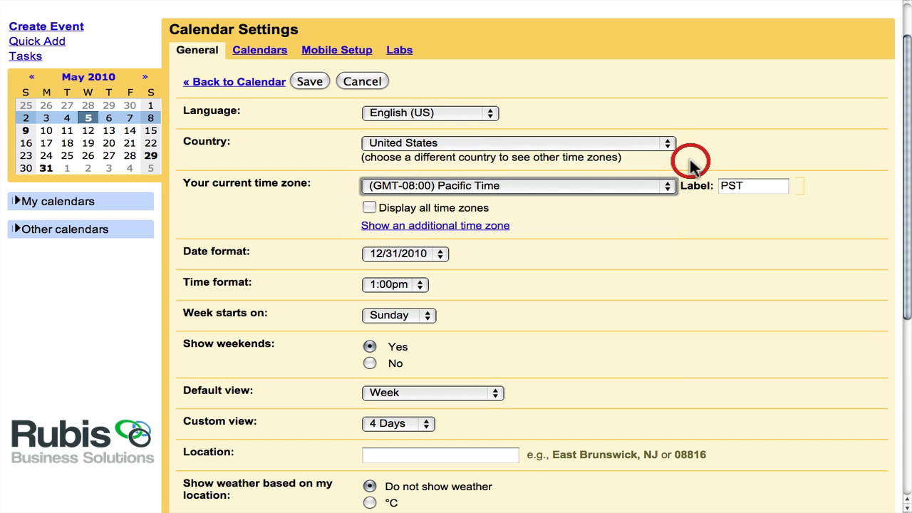
click(666, 143)
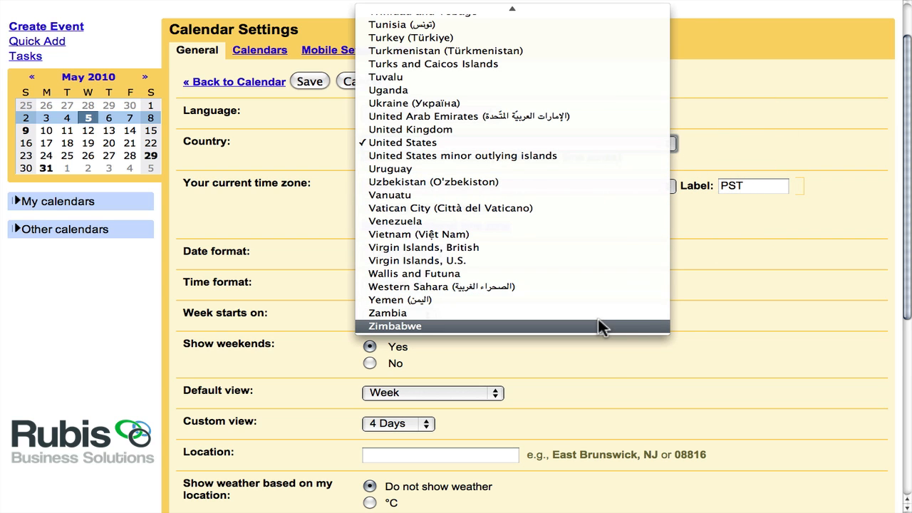
click(402, 142)
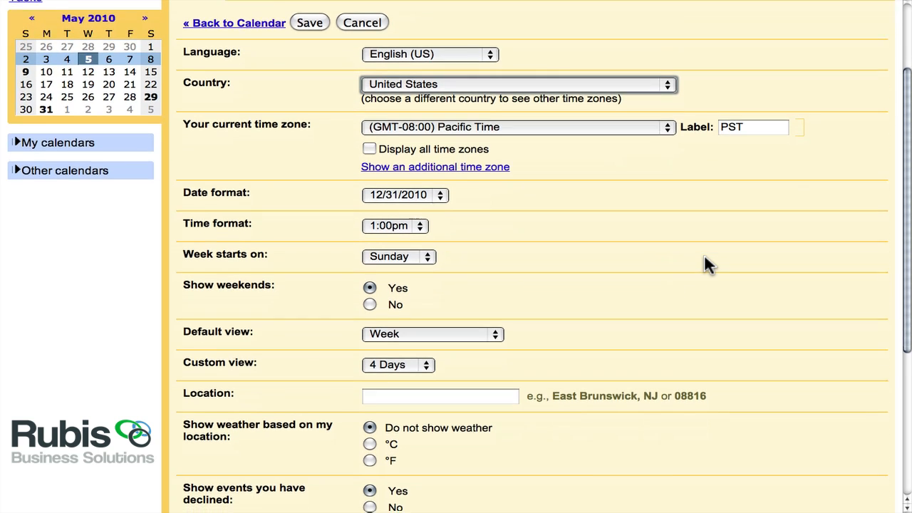
scroll(down, 3)
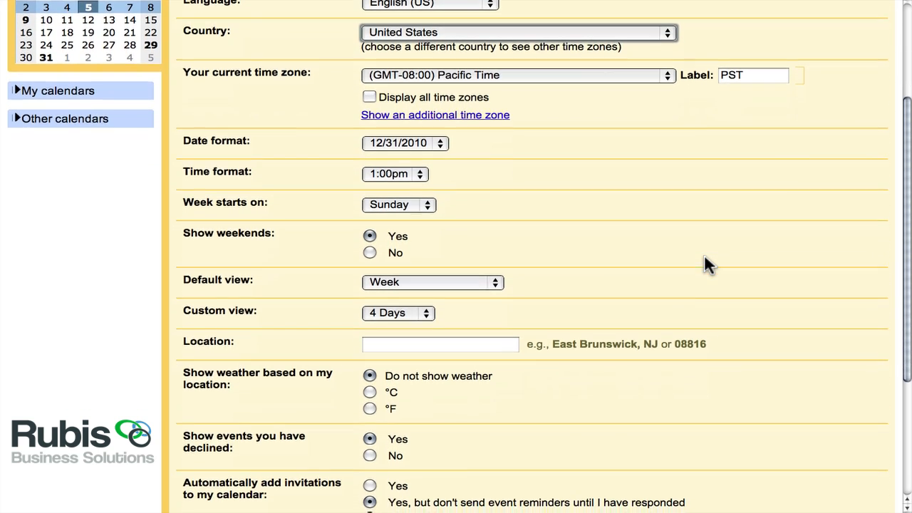
scroll(down, 3)
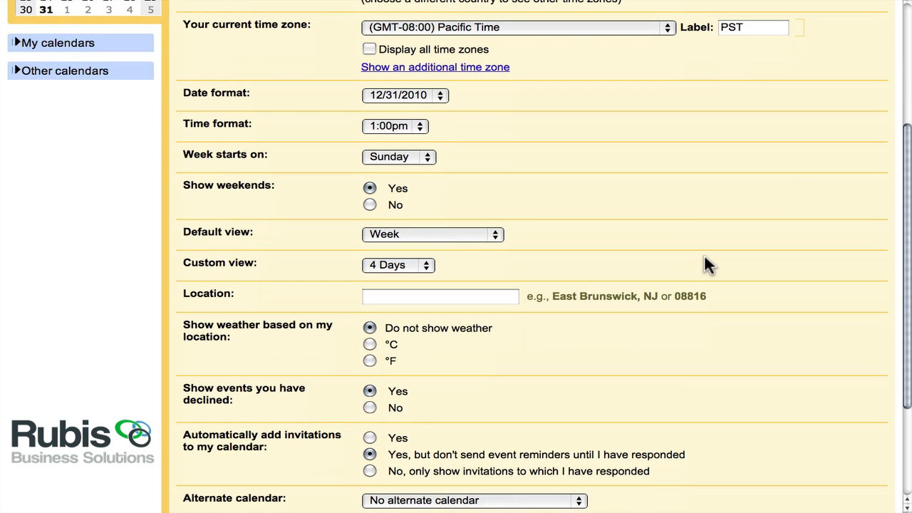
mouse_move(424, 276)
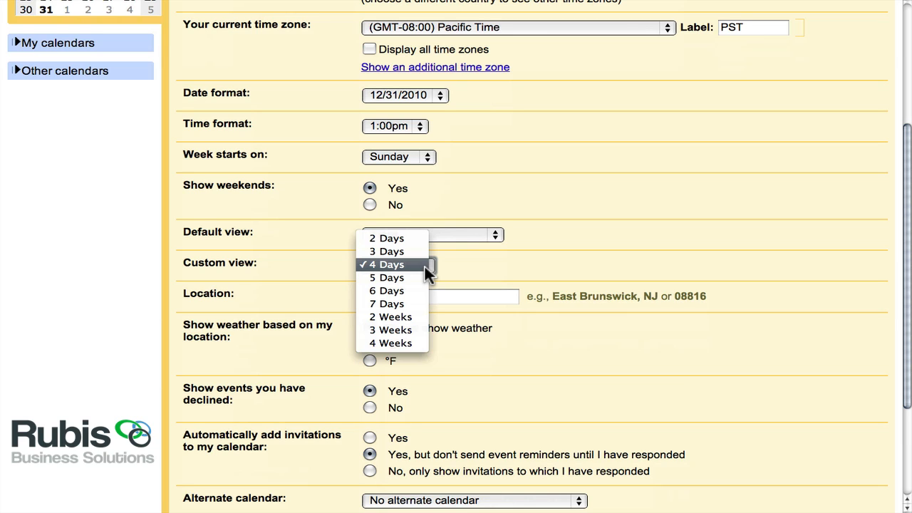
mouse_move(498, 275)
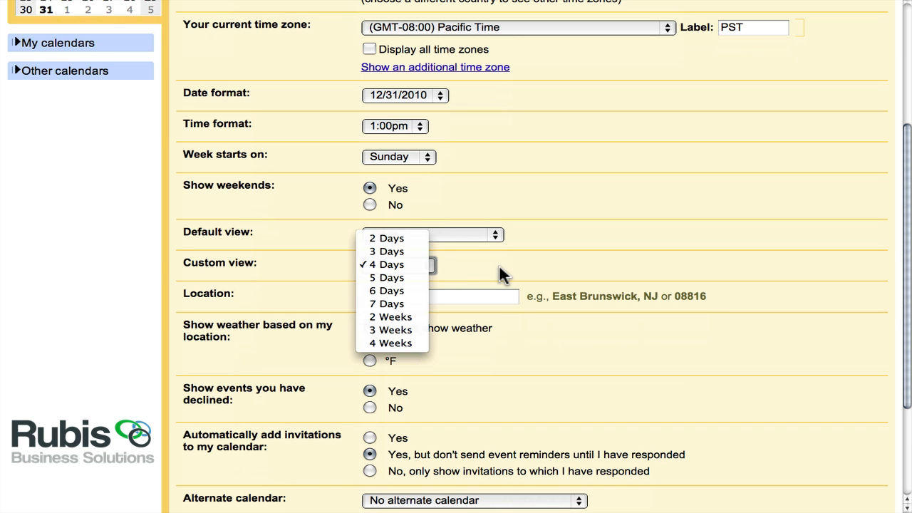
click(386, 238)
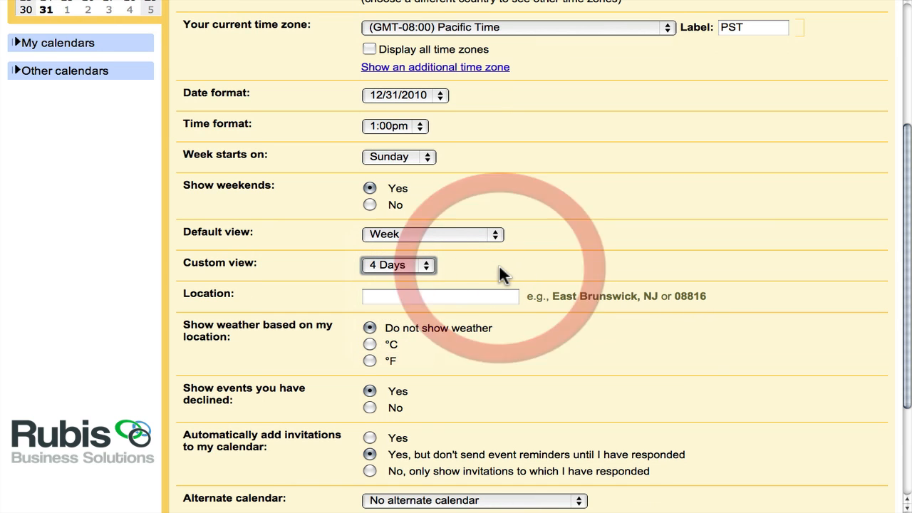
scroll(down, 3)
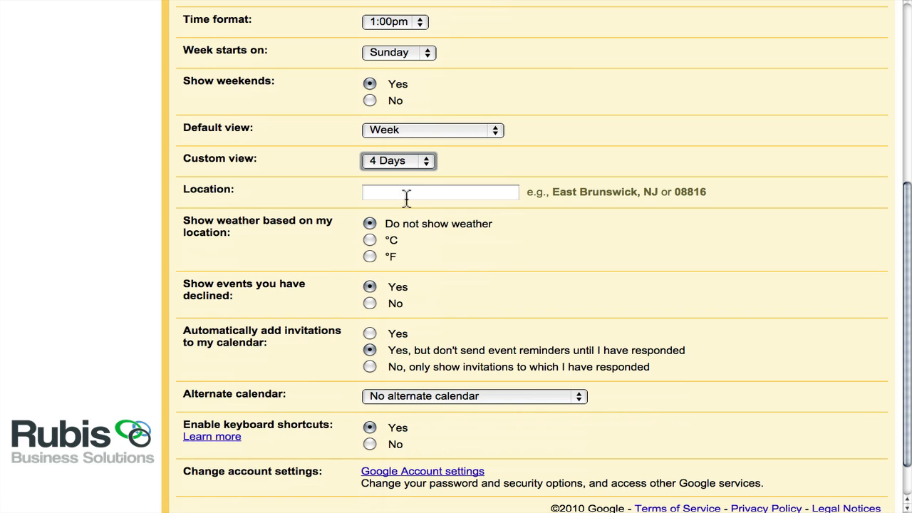
mouse_move(476, 284)
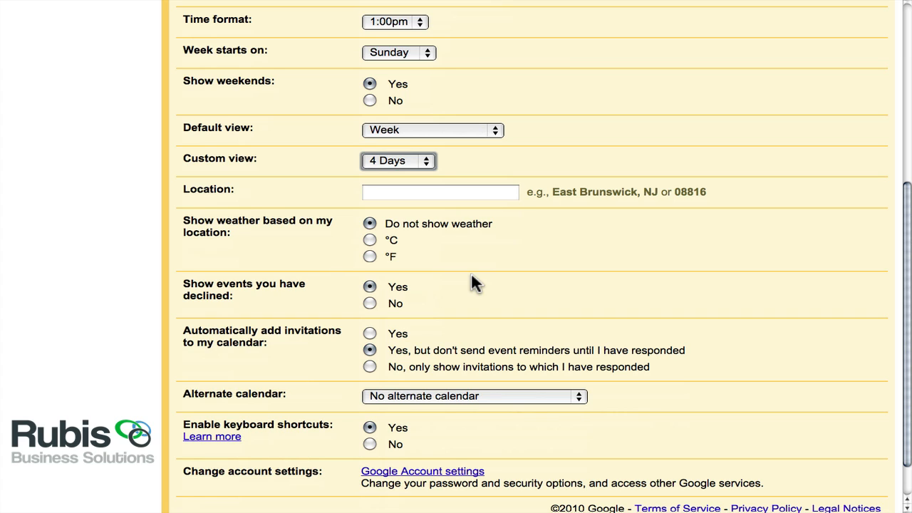
scroll(down, 3)
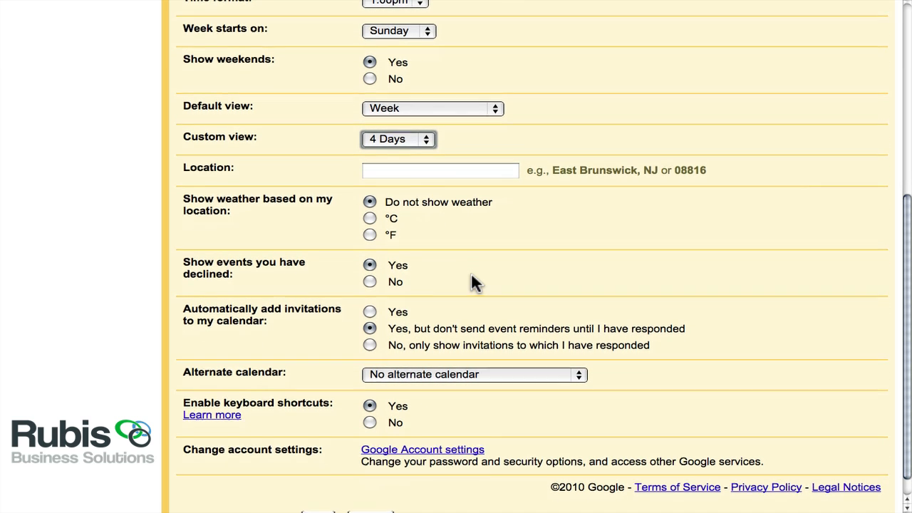
scroll(up, 3)
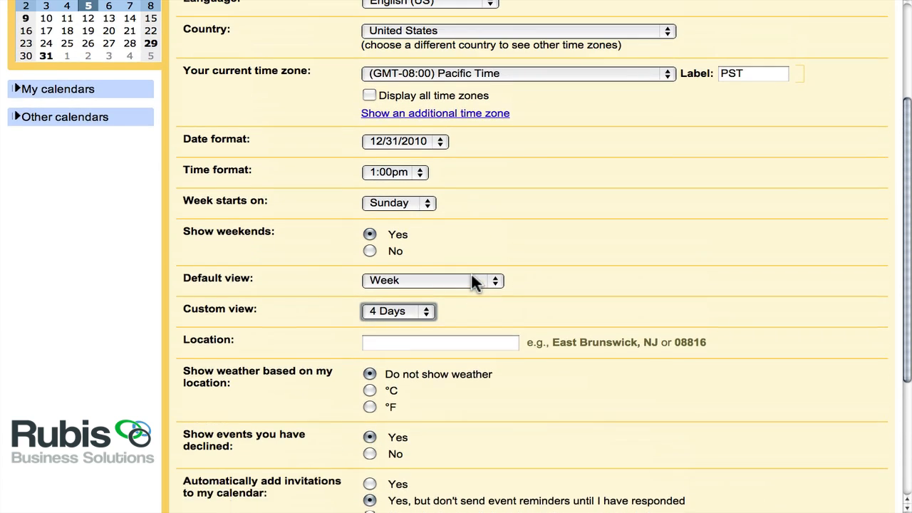
scroll(up, 3)
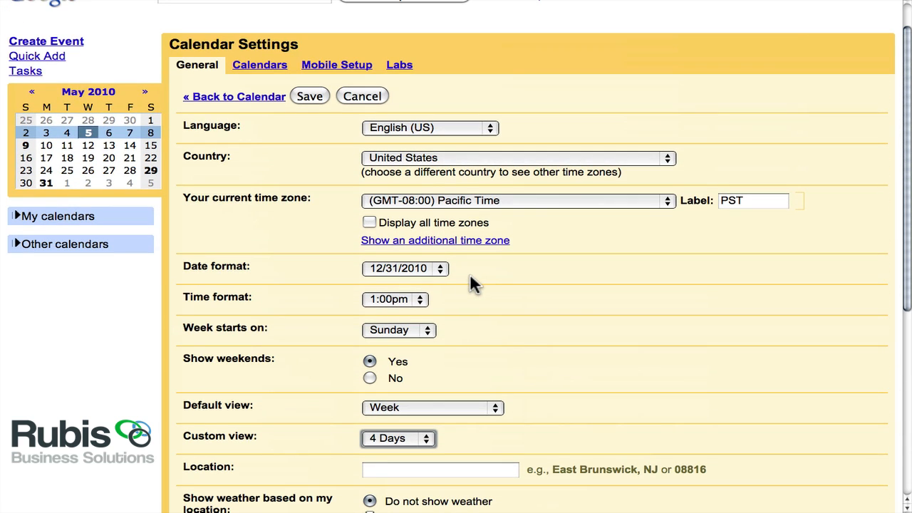
mouse_move(310, 103)
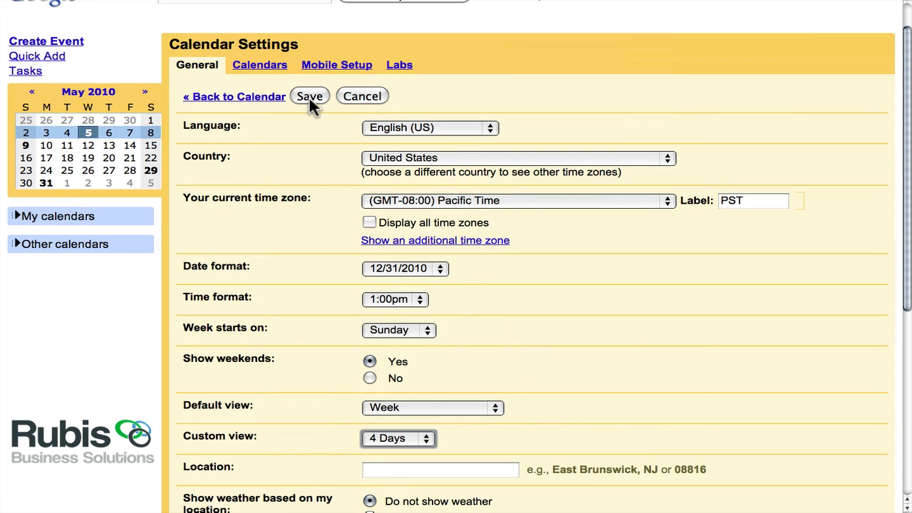
- Save the PST label, preview the 4 Days view (Wed–Sat), and reopen Settings
click(310, 96)
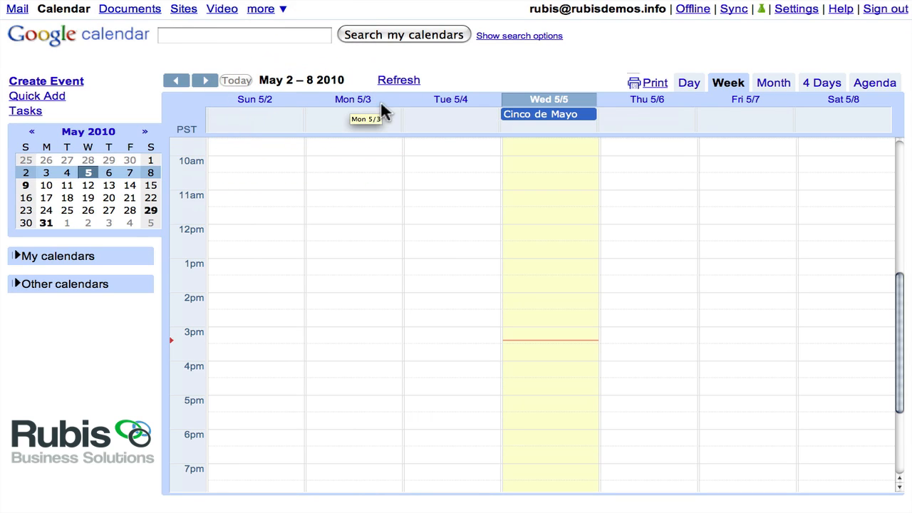
click(821, 83)
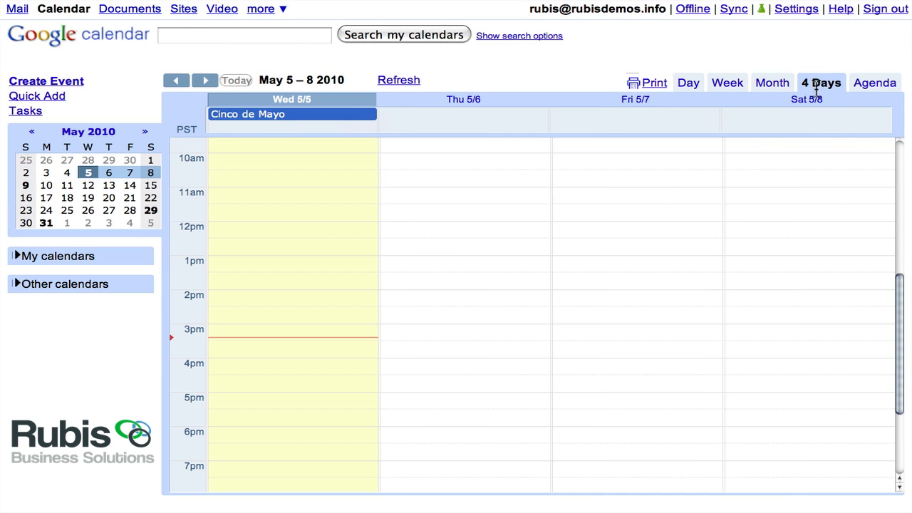
click(786, 9)
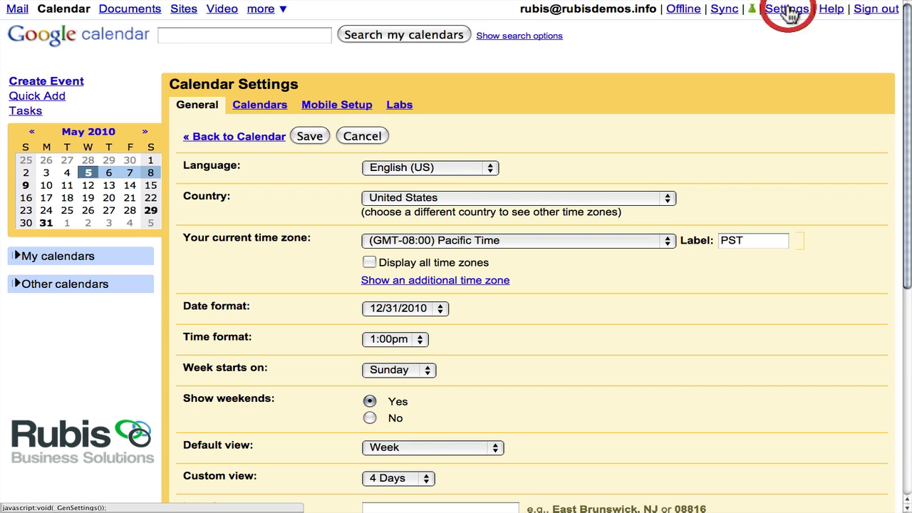
mouse_move(260, 105)
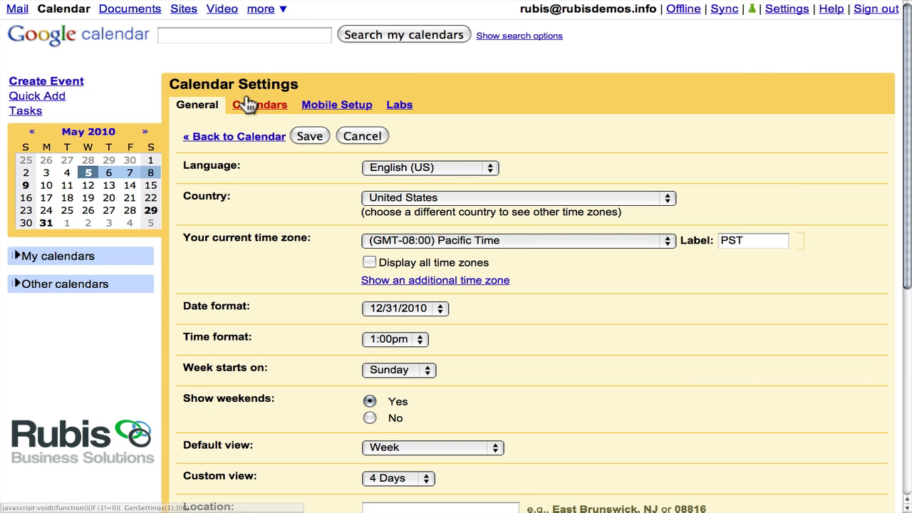
- On the Calendars settings tab, expand the My calendars and Other calendars sidebar lists
click(260, 105)
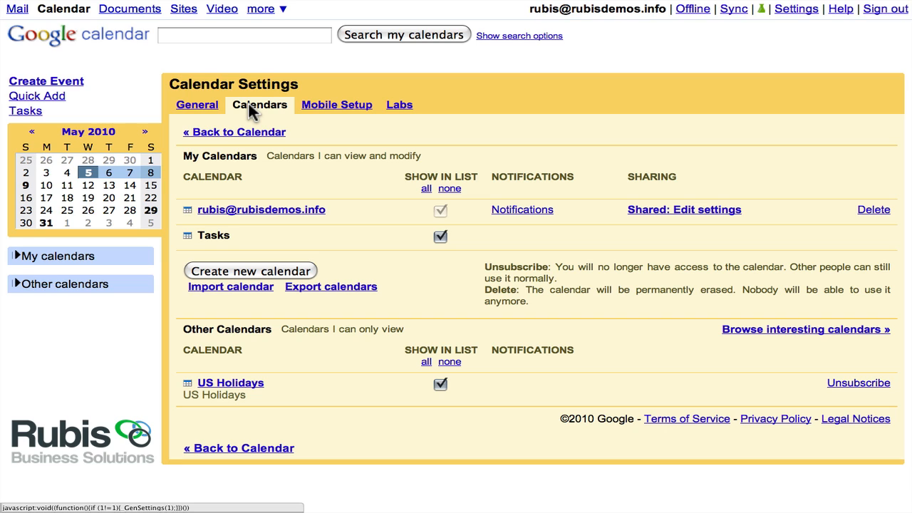
mouse_move(262, 210)
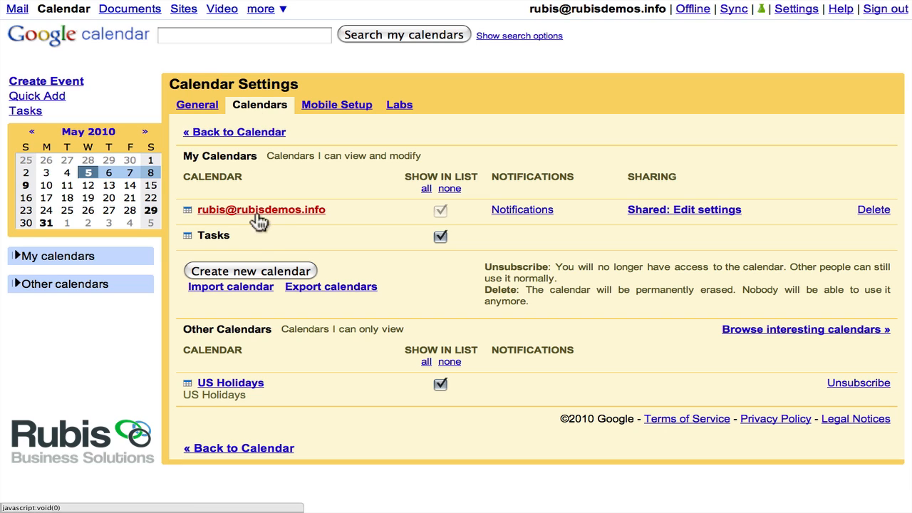
mouse_move(44, 276)
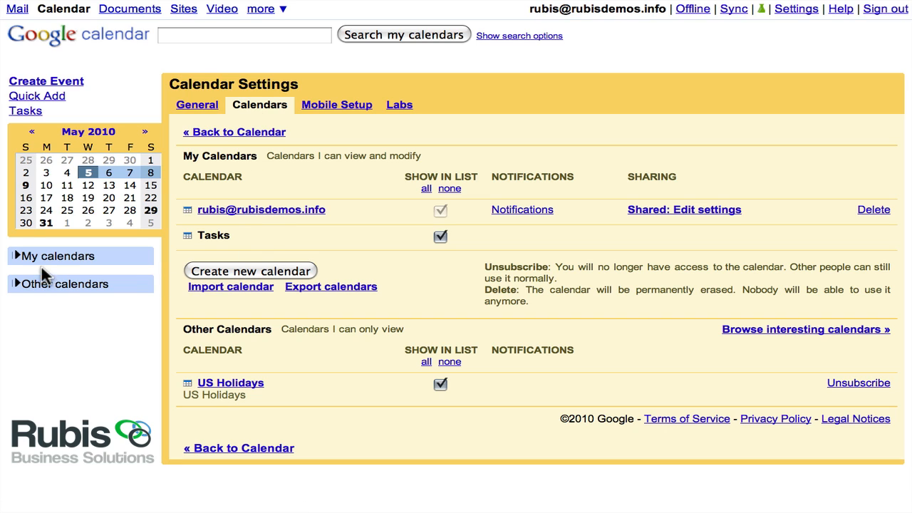
click(58, 256)
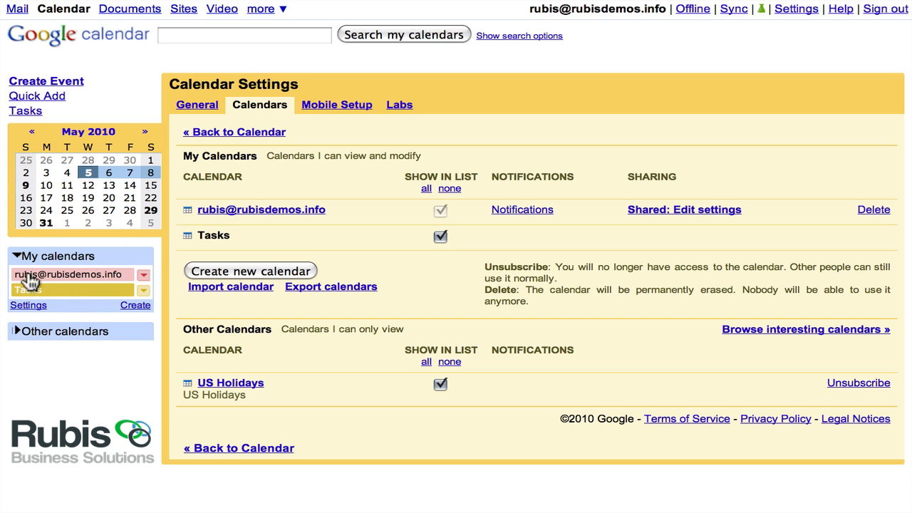
mouse_move(85, 289)
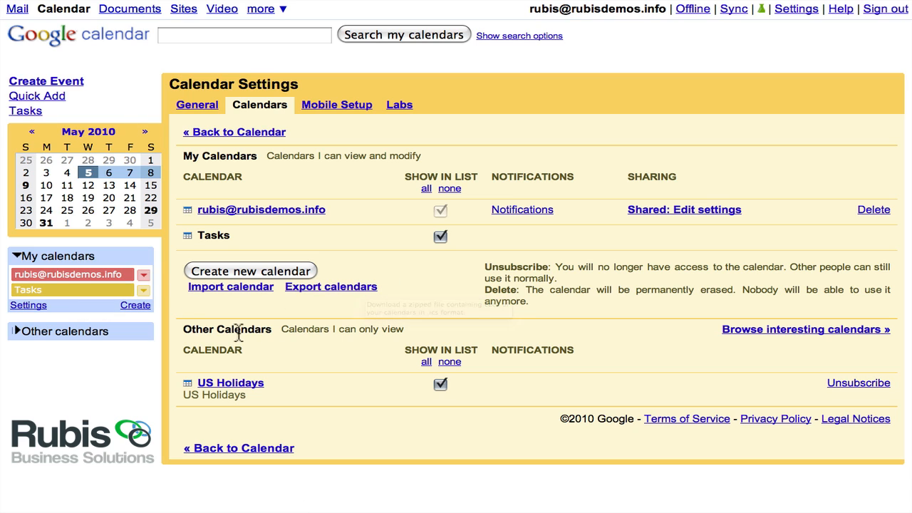
mouse_move(284, 337)
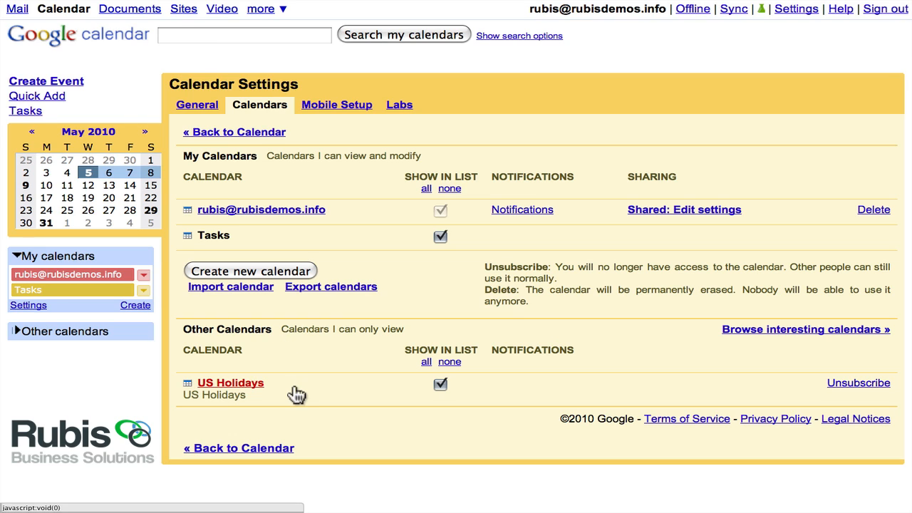
mouse_move(70, 342)
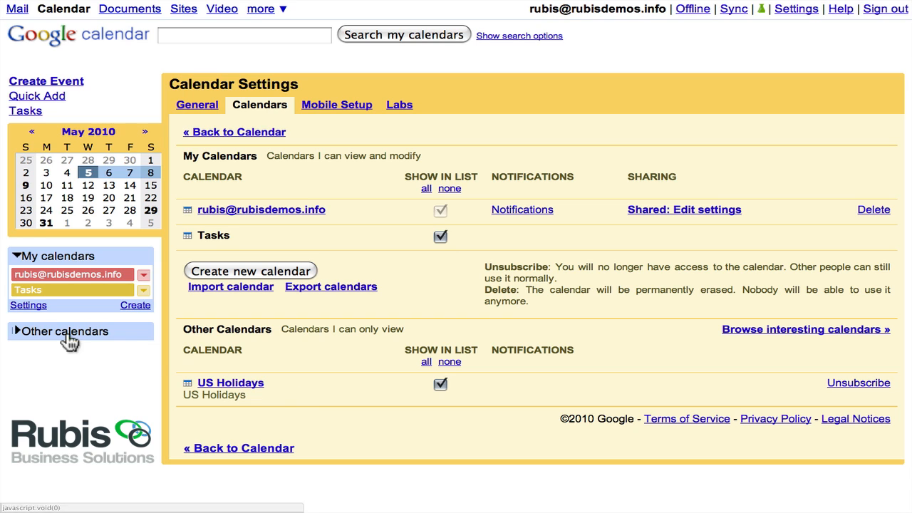
click(65, 331)
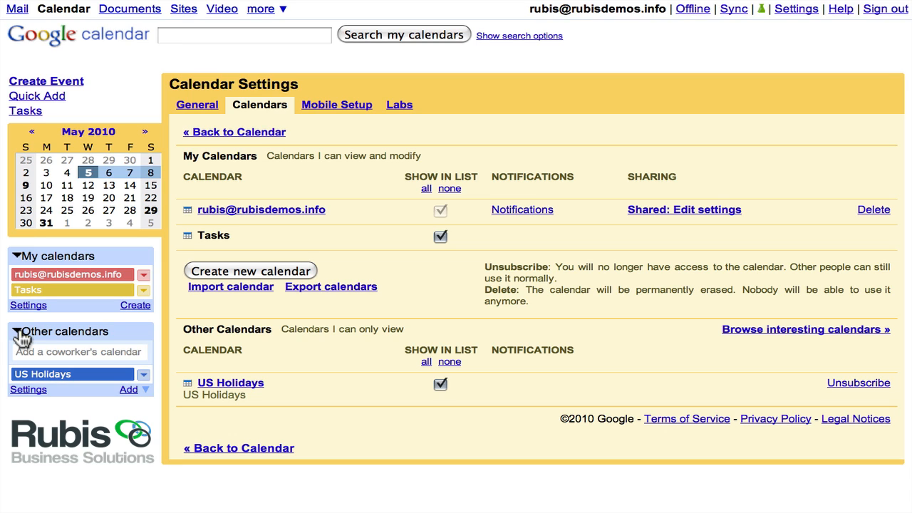
mouse_move(226, 347)
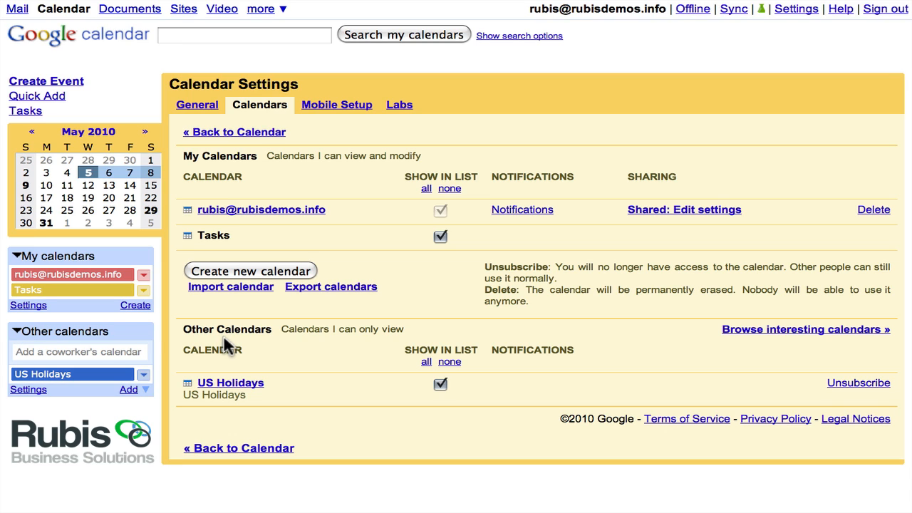
mouse_move(261, 350)
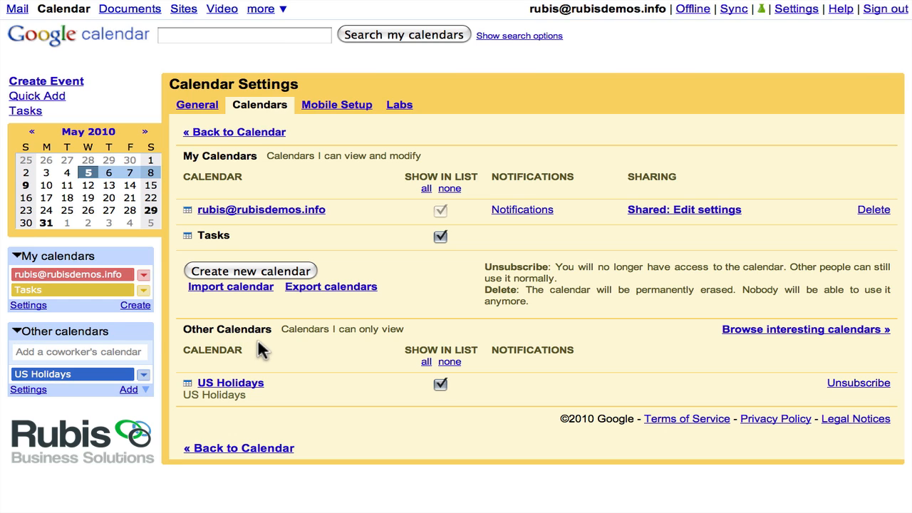
mouse_move(343, 134)
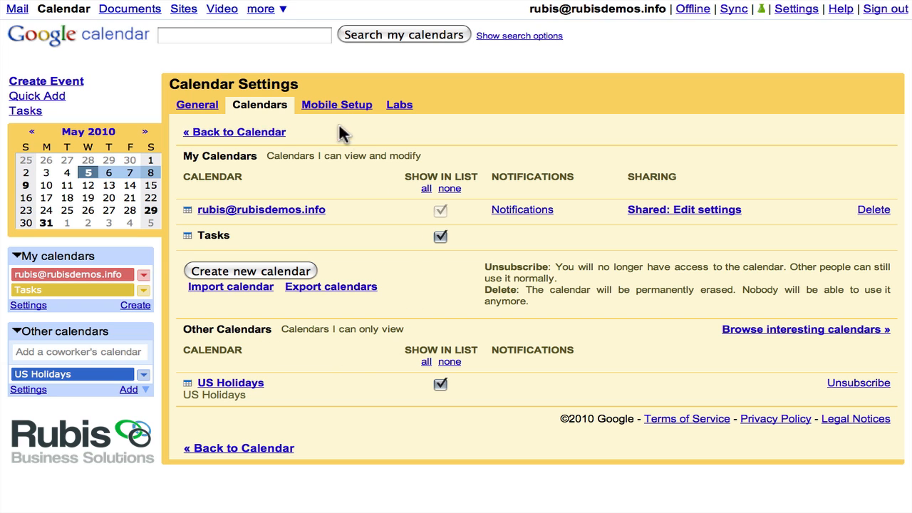
- Show the Mobile Setup settings with phone number, country and carrier fields
click(337, 104)
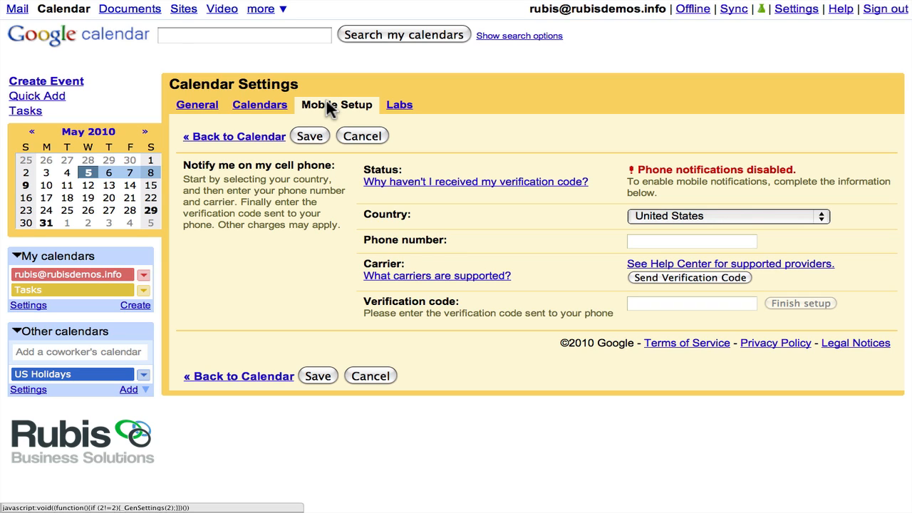
mouse_move(399, 105)
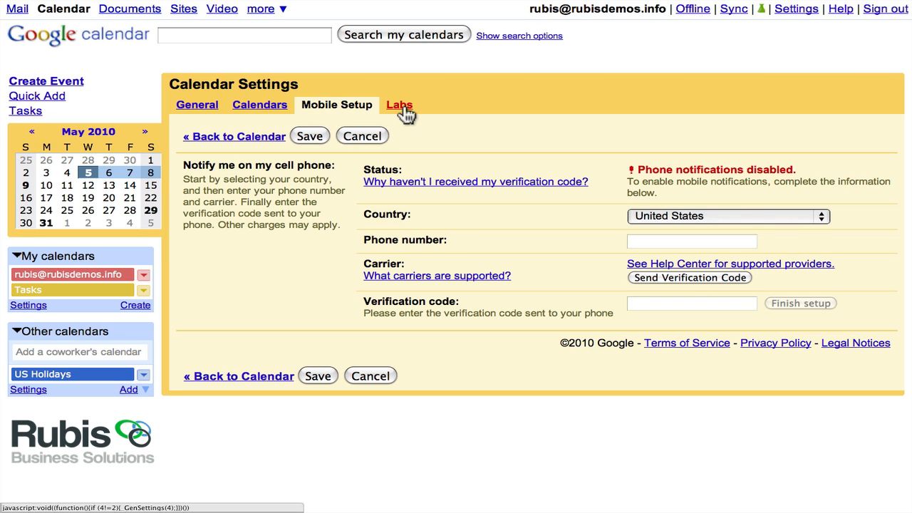
- Open the Labs tab, scroll through the experimental features, and return to the top
click(399, 105)
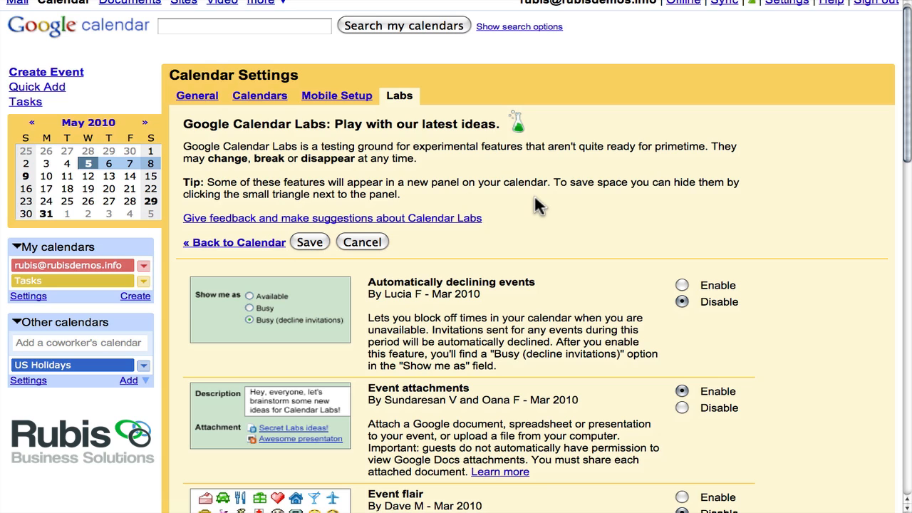
scroll(up, 3)
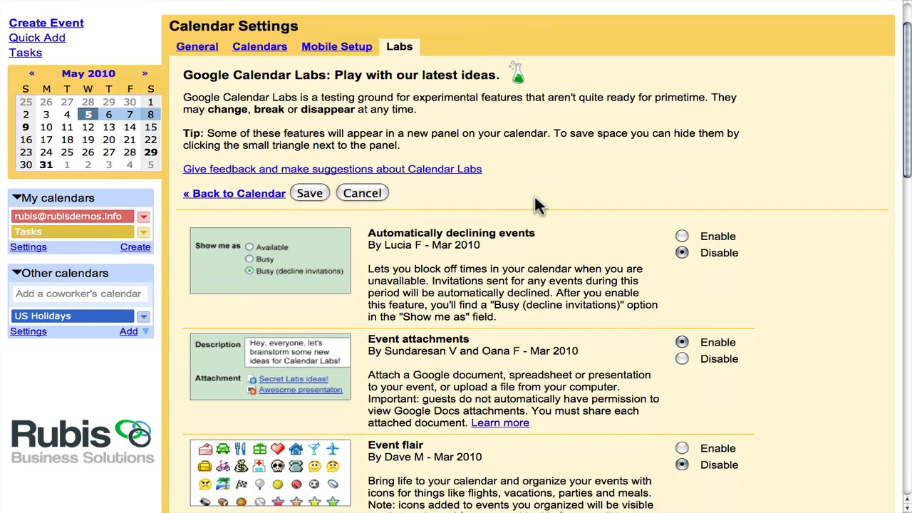
scroll(down, 3)
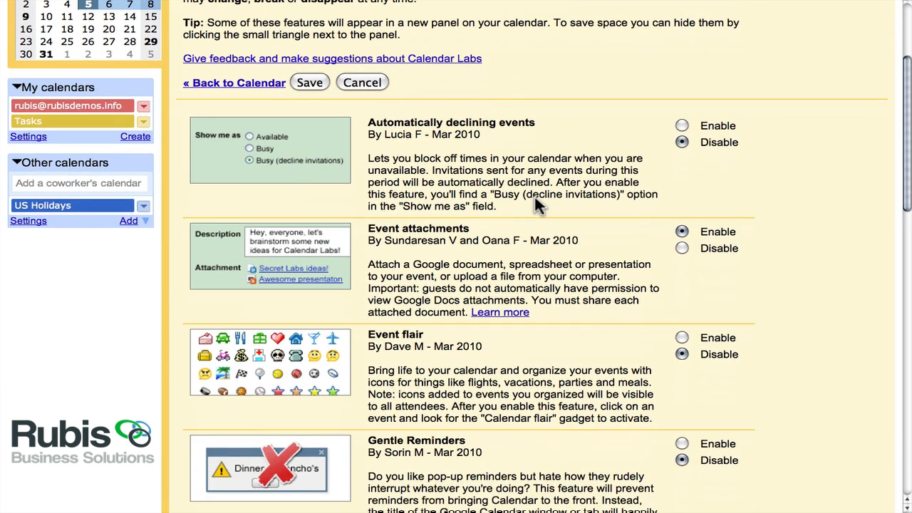
mouse_move(413, 239)
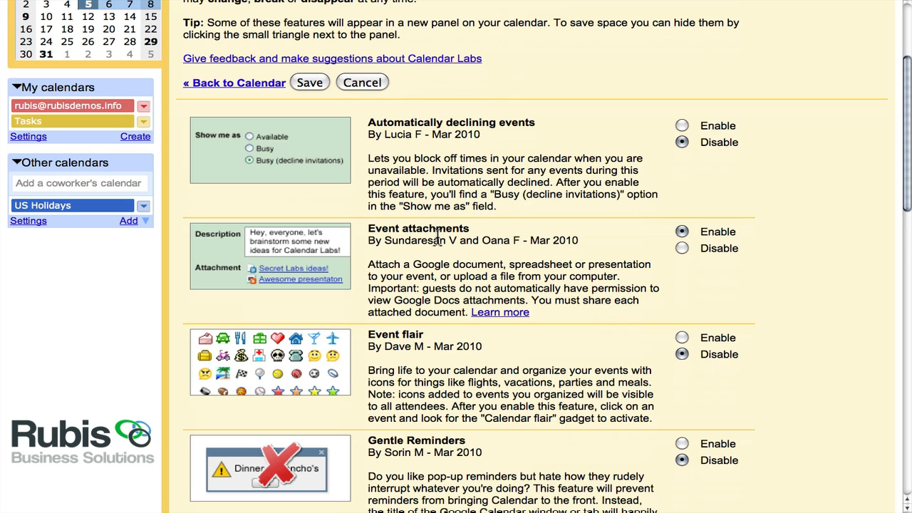
scroll(down, 3)
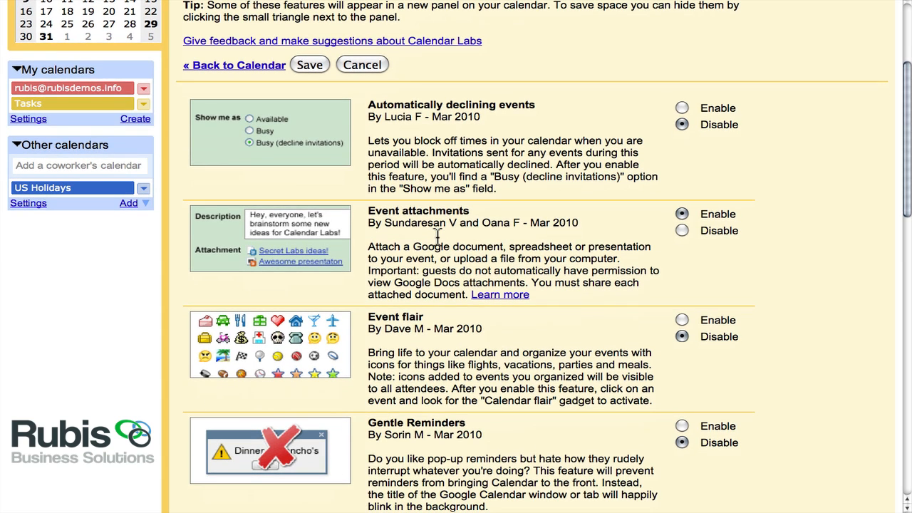
scroll(down, 3)
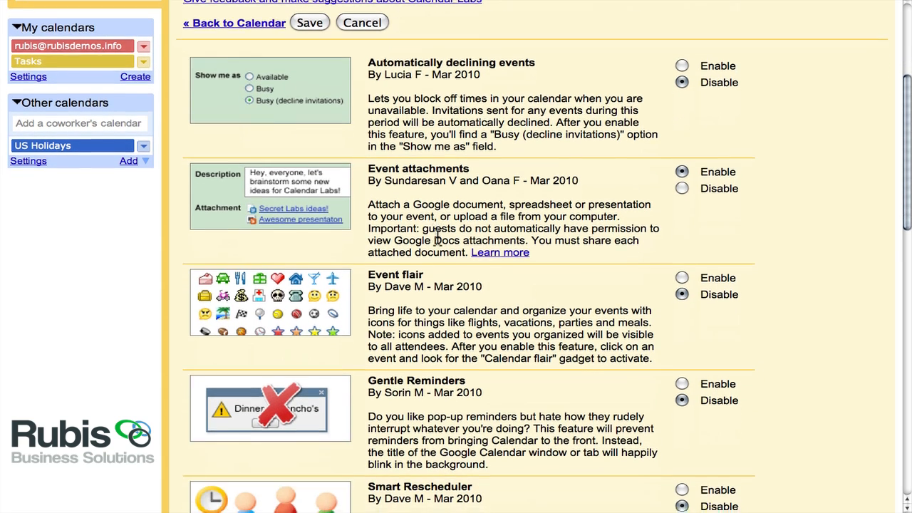
scroll(down, 3)
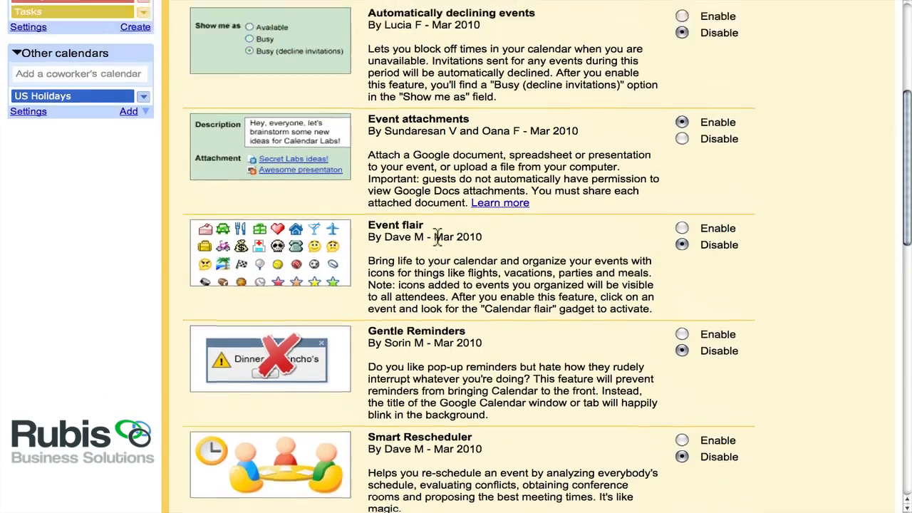
scroll(up, 3)
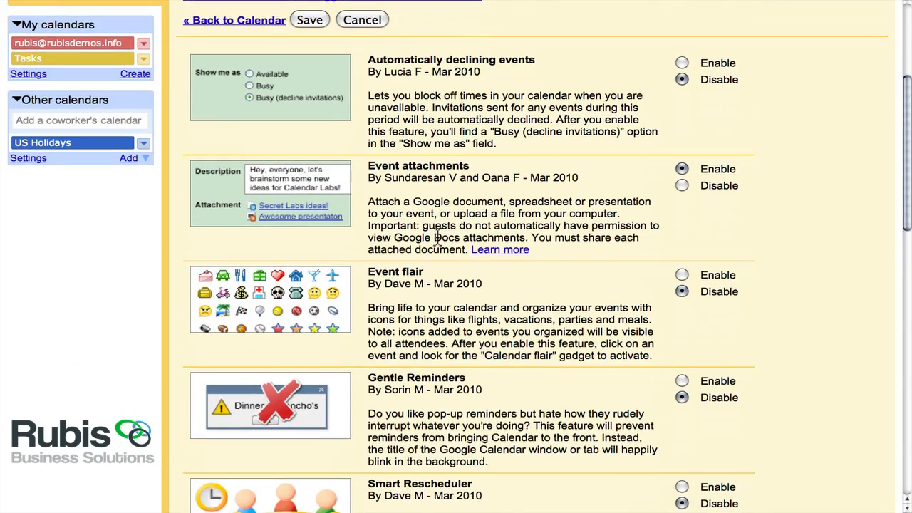
scroll(down, 3)
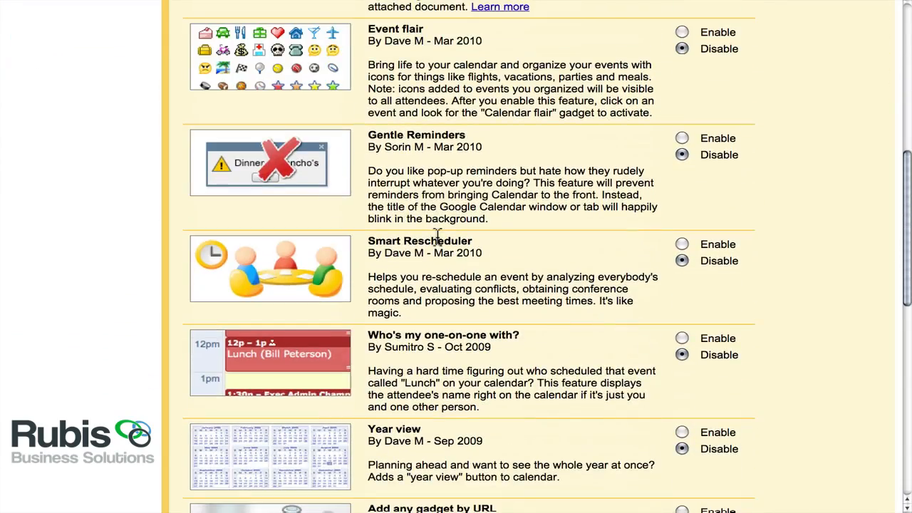
scroll(down, 3)
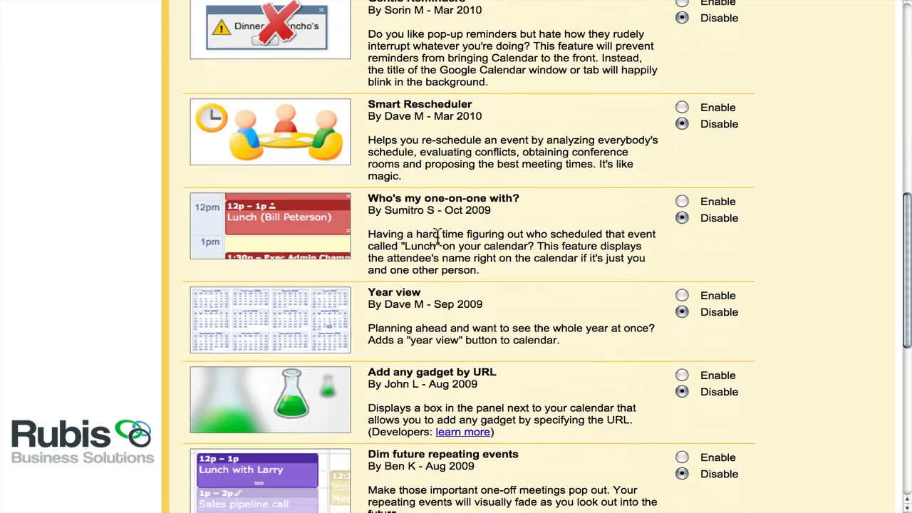
scroll(up, 3)
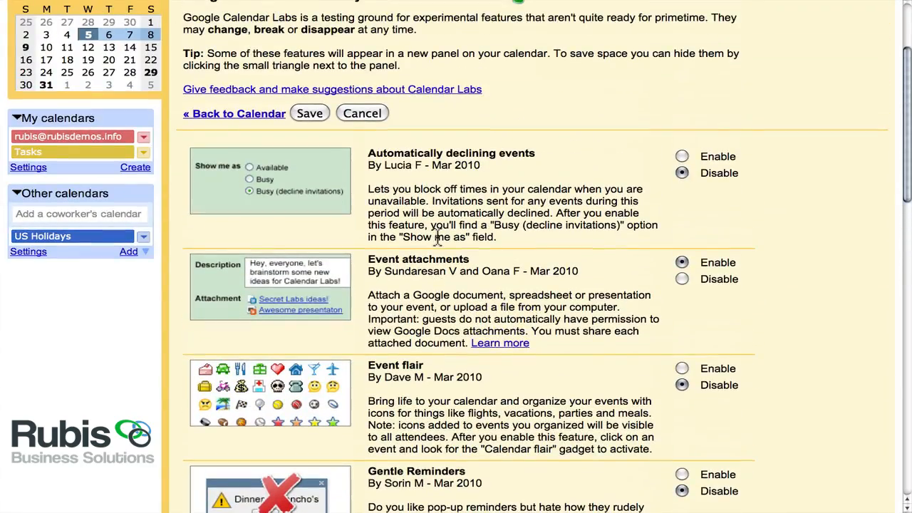
mouse_move(549, 202)
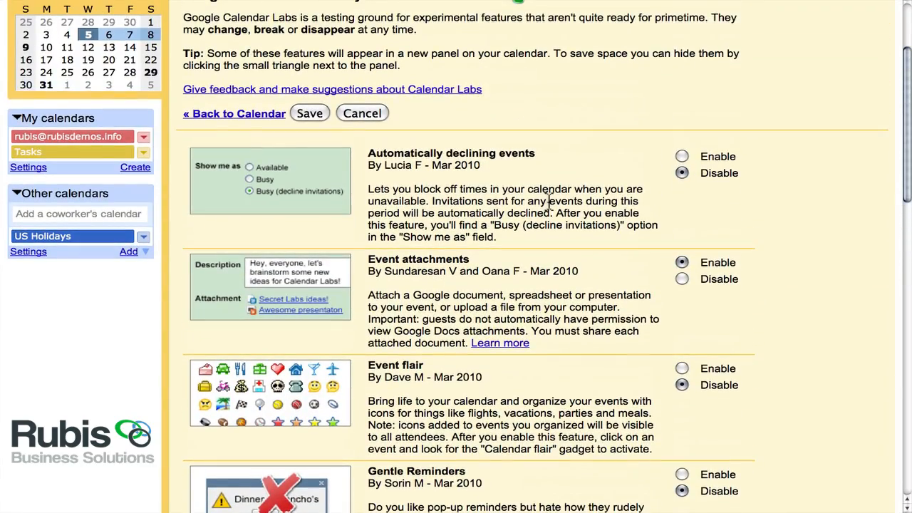
scroll(up, 3)
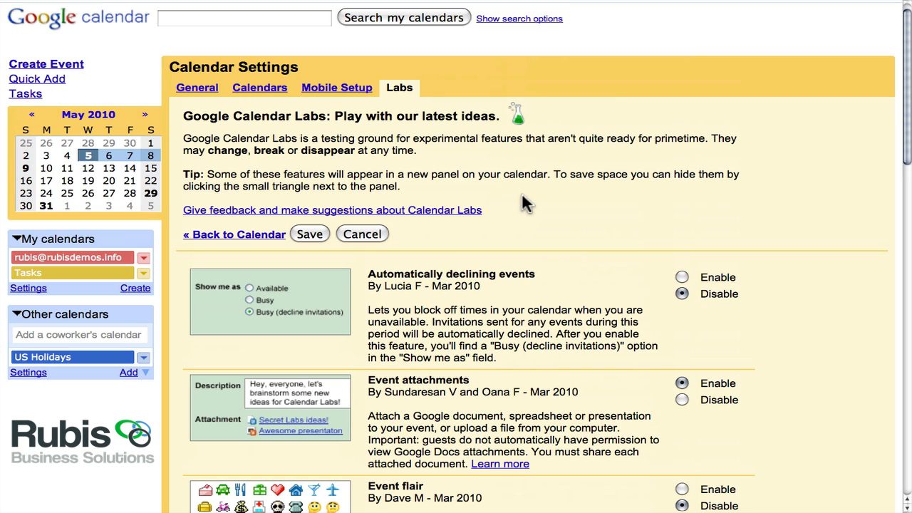
mouse_move(265, 238)
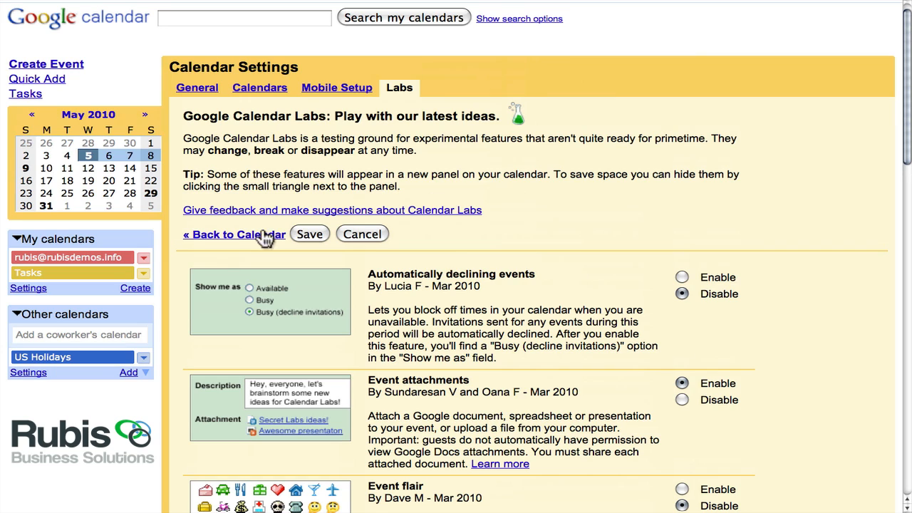
click(230, 235)
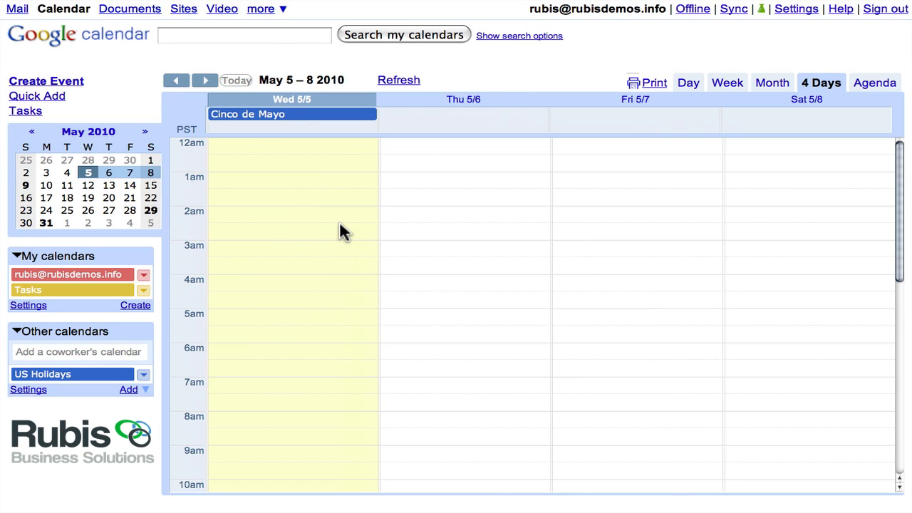
mouse_move(327, 198)
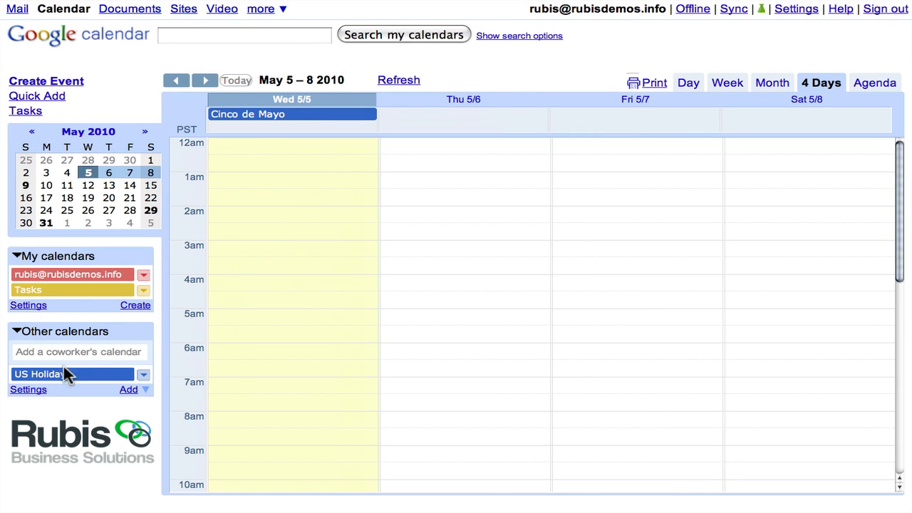
mouse_move(93, 275)
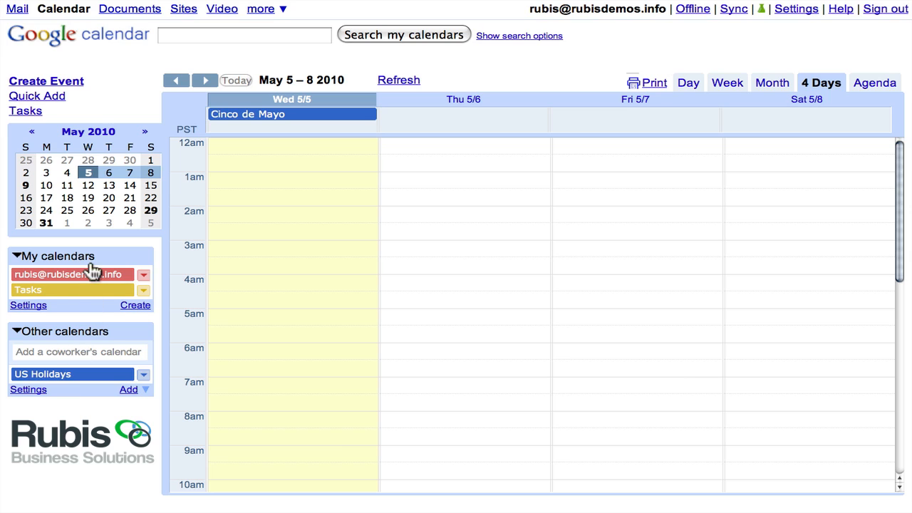
mouse_move(254, 162)
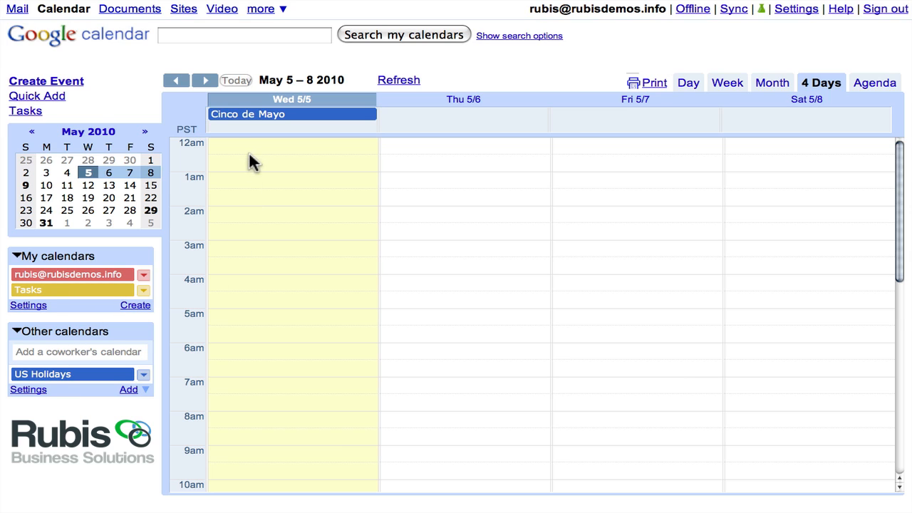
mouse_move(278, 203)
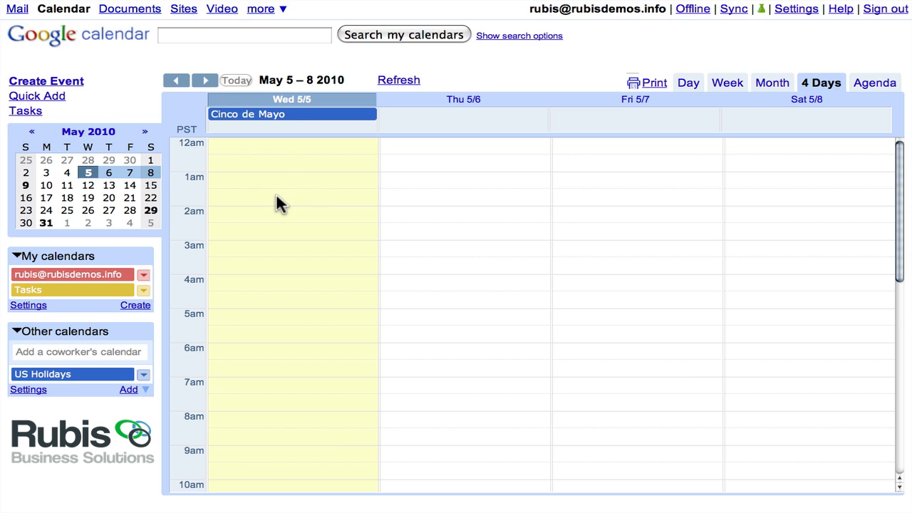
mouse_move(218, 288)
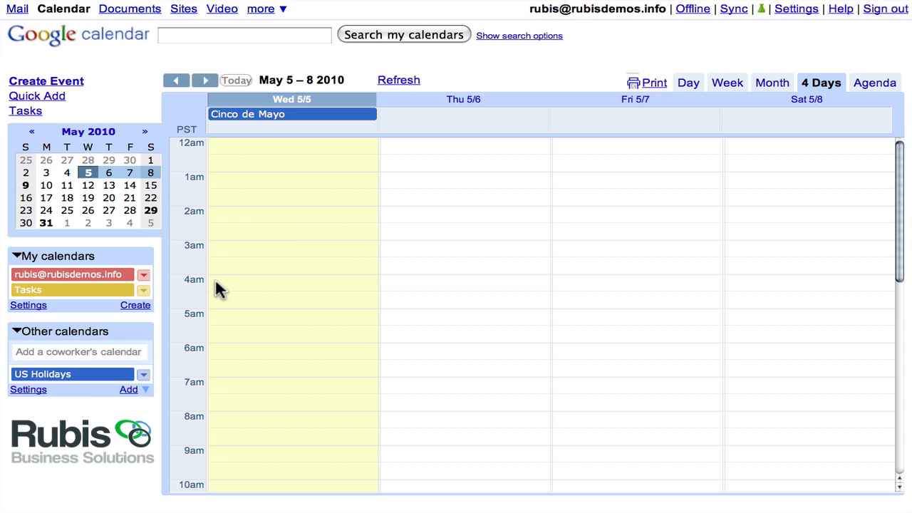
mouse_move(91, 391)
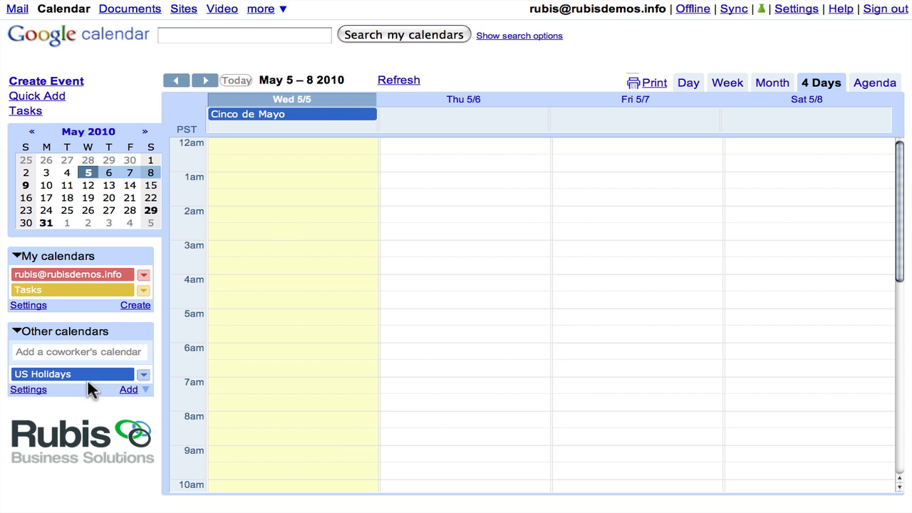
mouse_move(299, 121)
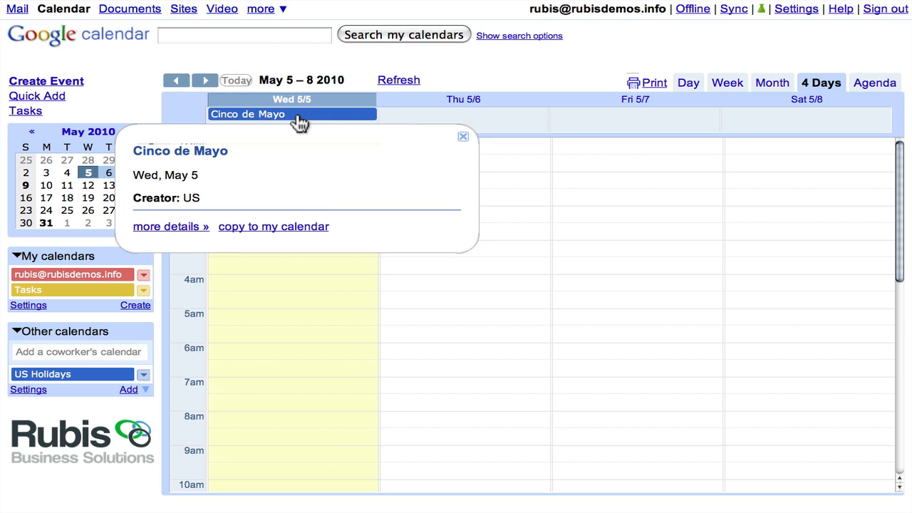
mouse_move(437, 144)
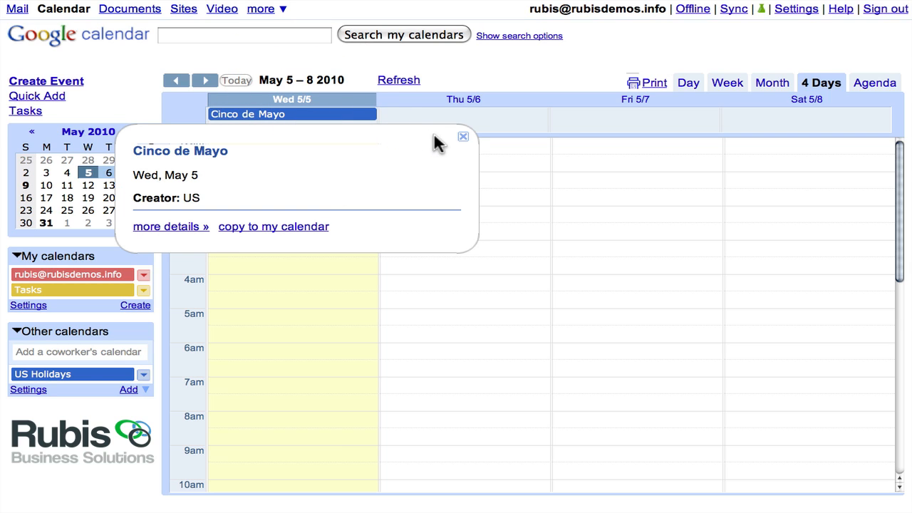
click(463, 136)
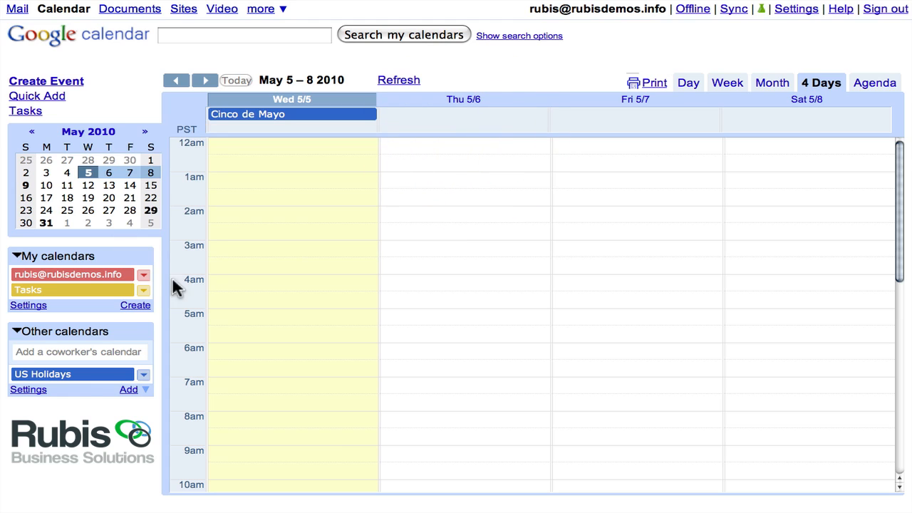
mouse_move(274, 152)
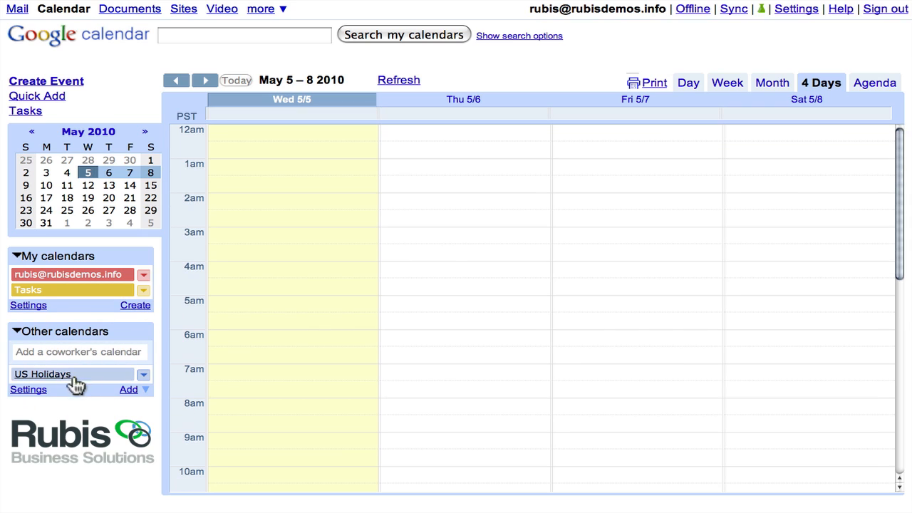
mouse_move(322, 169)
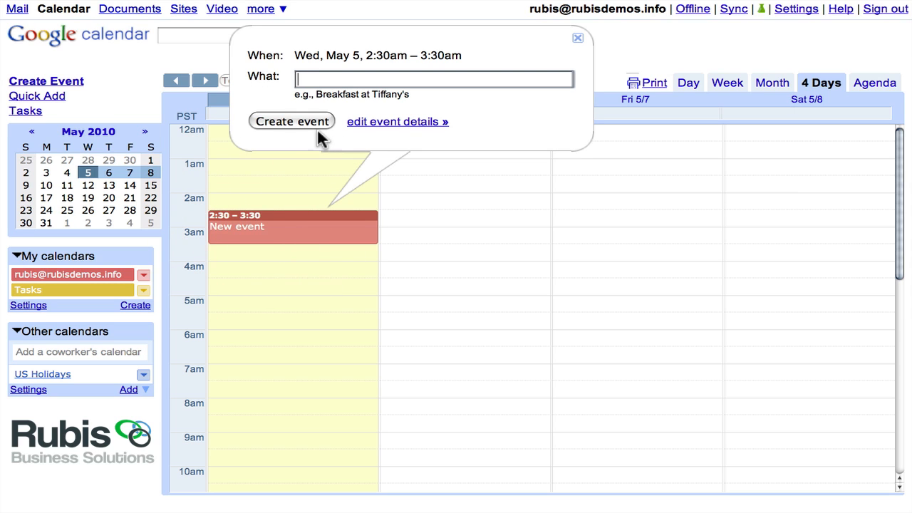
- Name the Wednesday 2:30–3:30am event 'test event' and create it
text(test)
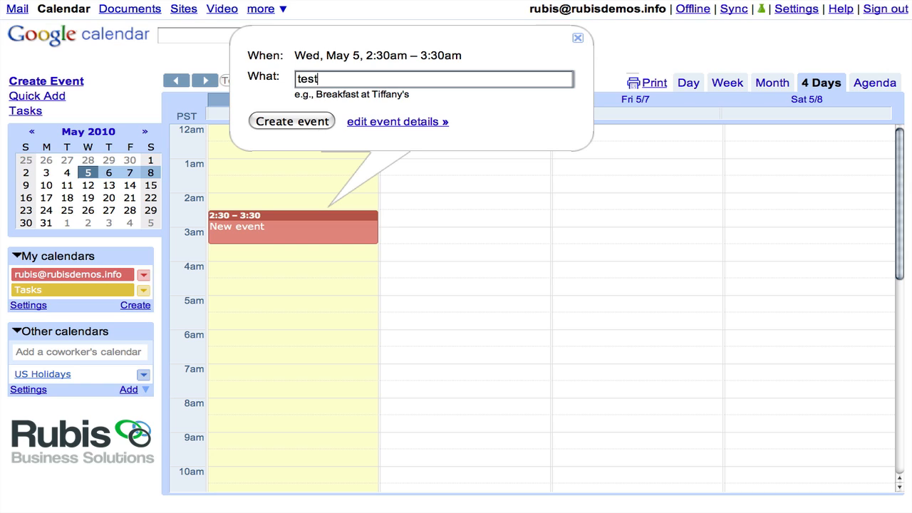
text(e)
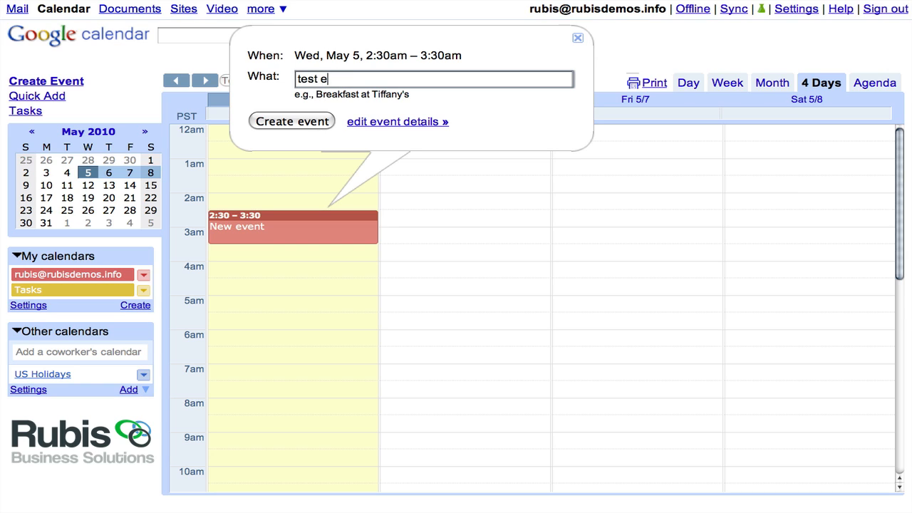
text(vent)
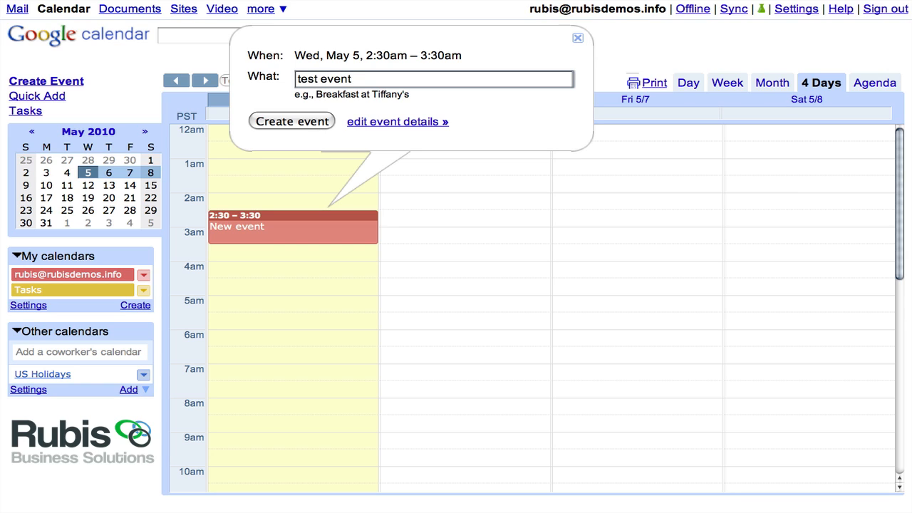
click(291, 120)
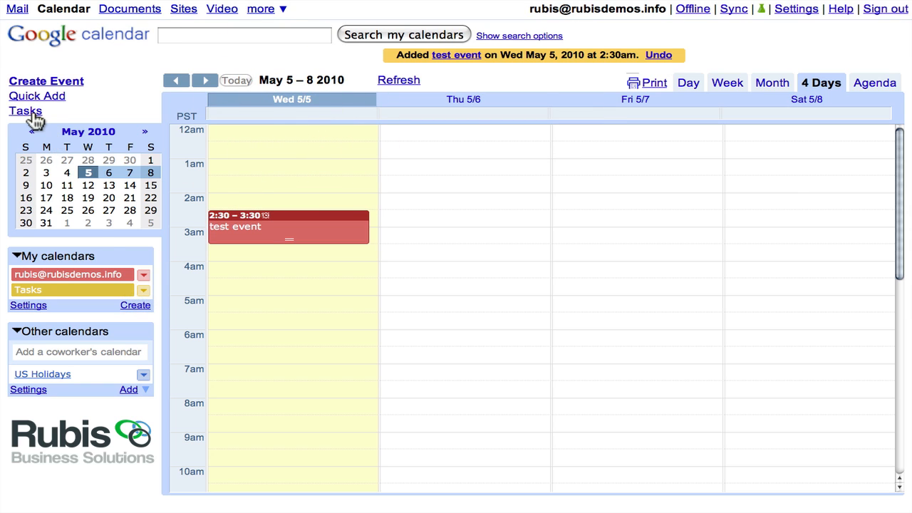
- Add the task 'TASK !' to the Tasks list, dismissing an accidental new event
click(25, 110)
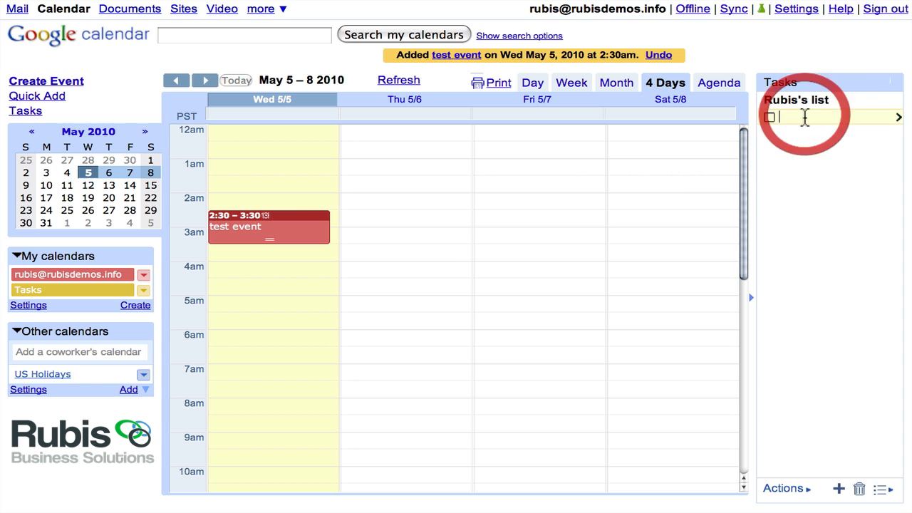
text(TASK 1)
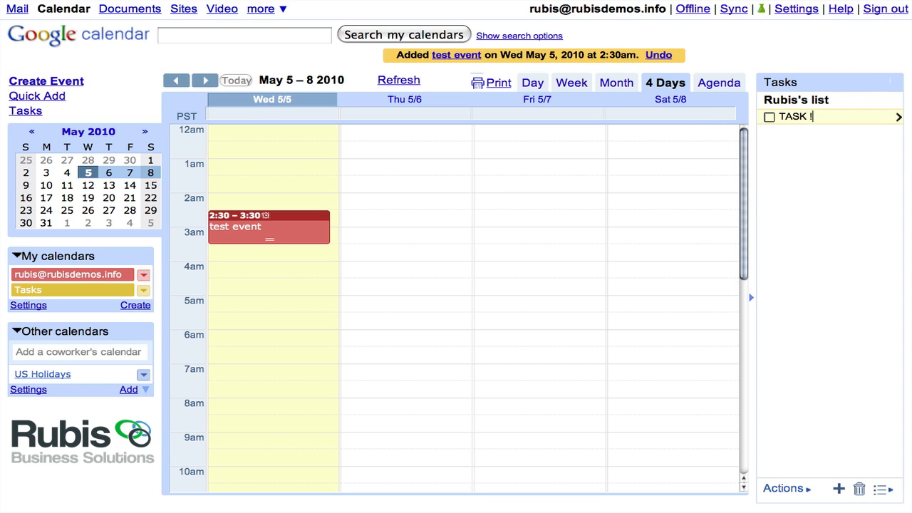
key(Return)
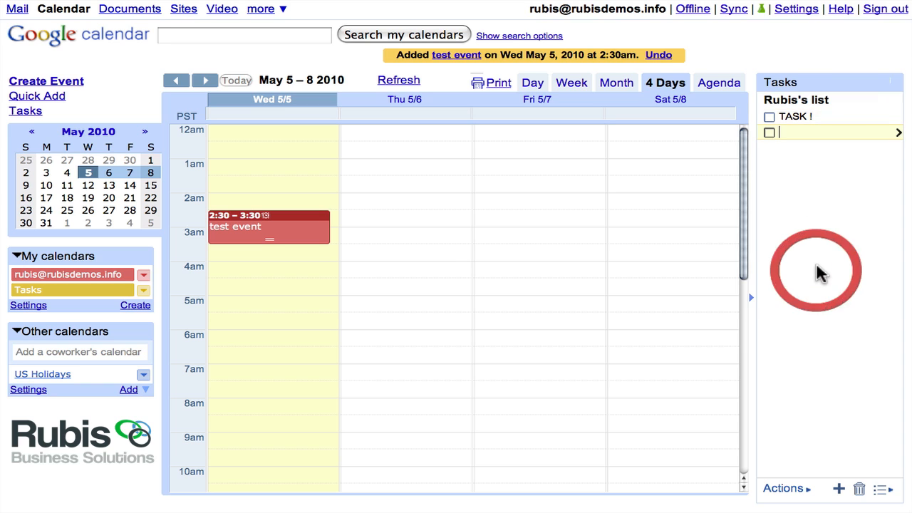
click(538, 261)
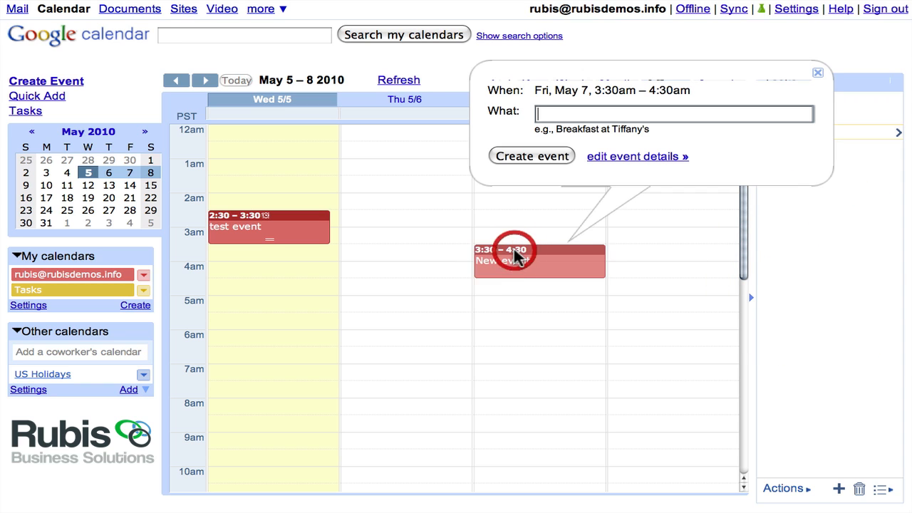
click(818, 72)
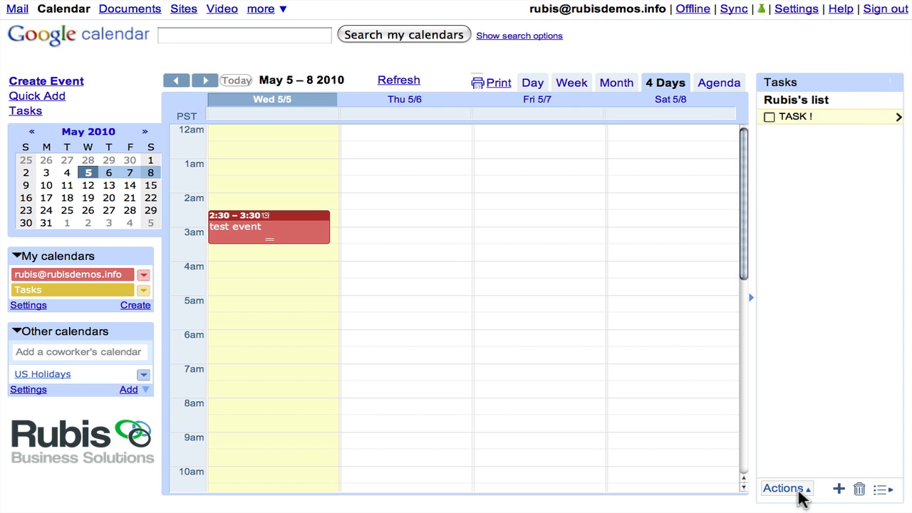
- Set TASK !'s due date to May 5 and mark it completed
click(782, 488)
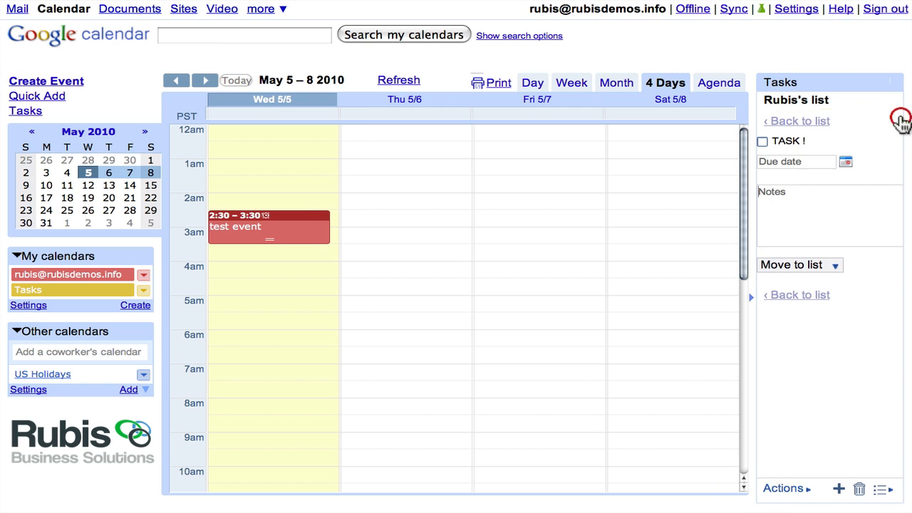
click(846, 161)
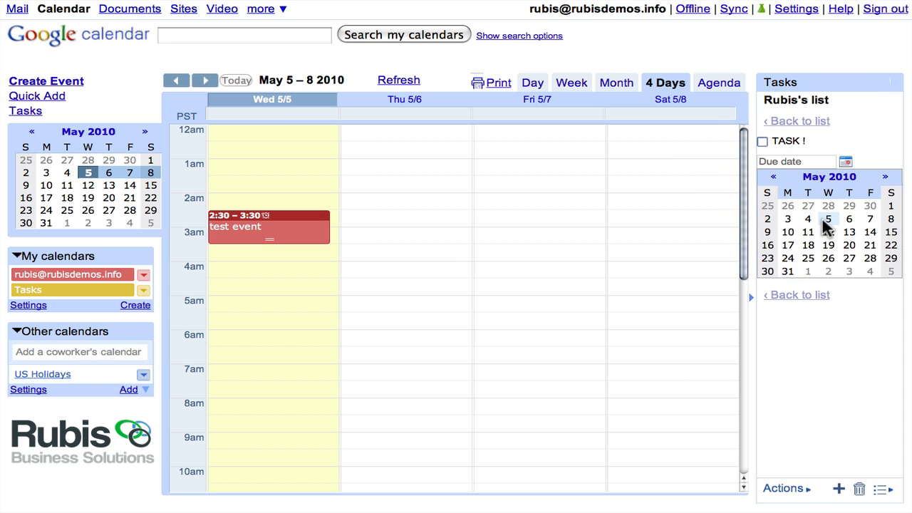
click(829, 219)
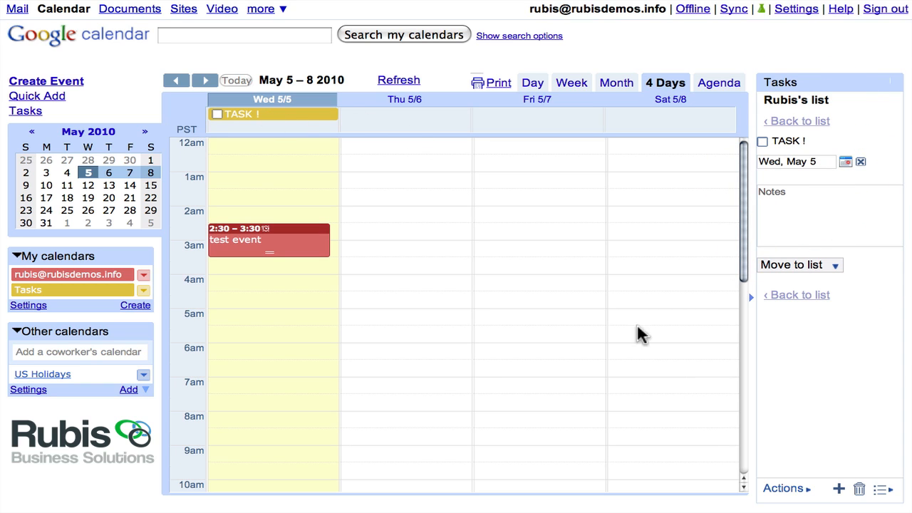
mouse_move(290, 125)
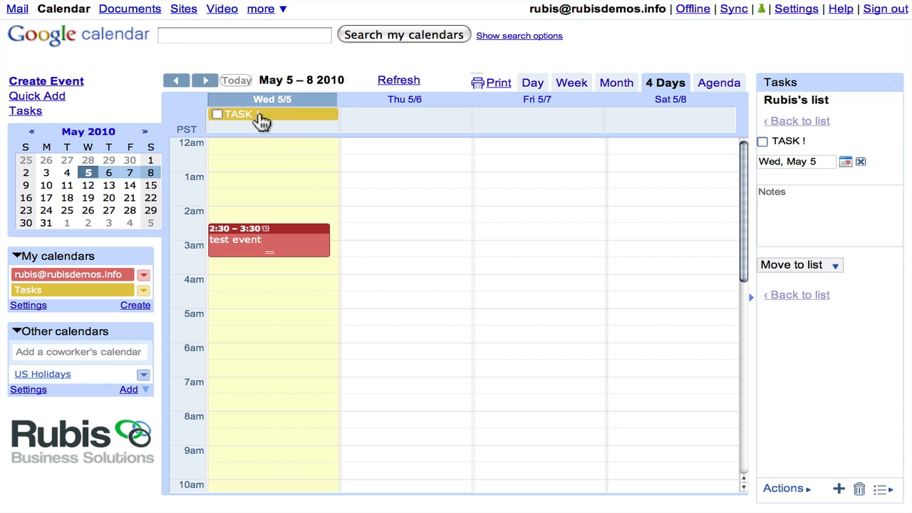
click(217, 114)
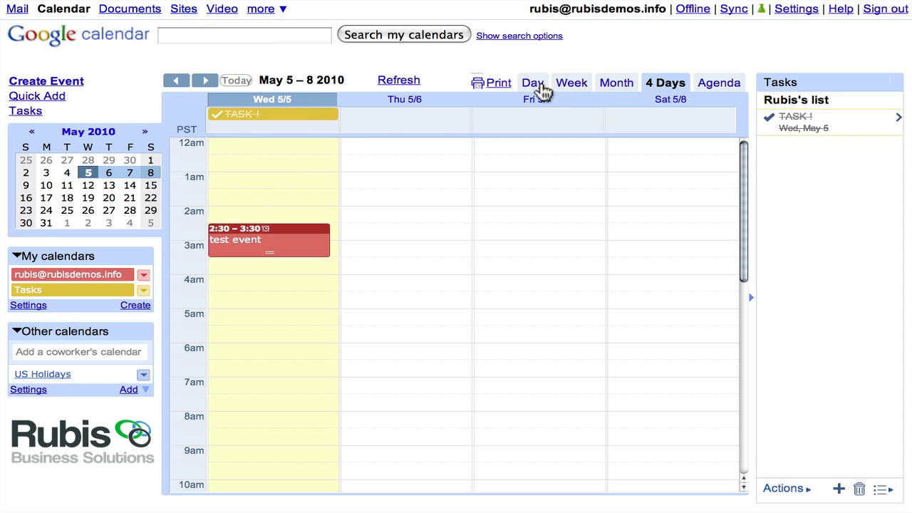
- Cycle through Day, Week, Month, 4 Days and Agenda views, ending on Week of May 2–8
click(532, 98)
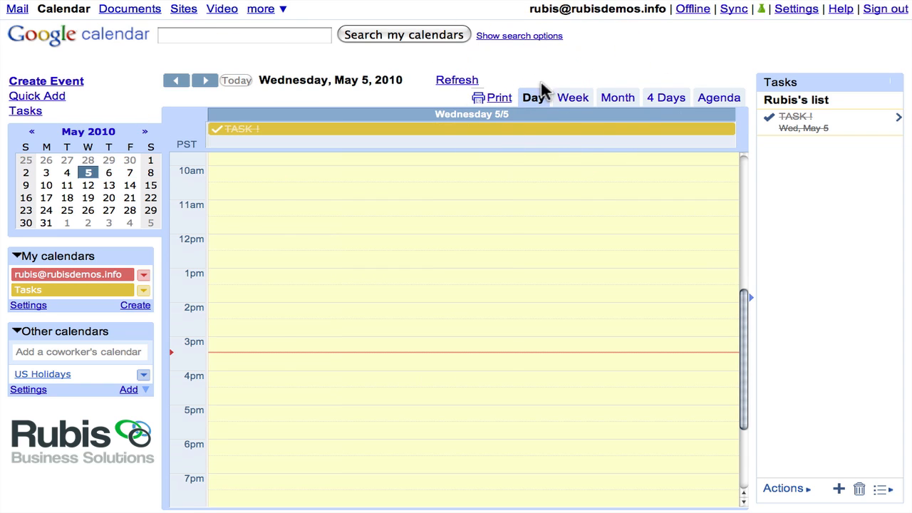
click(573, 97)
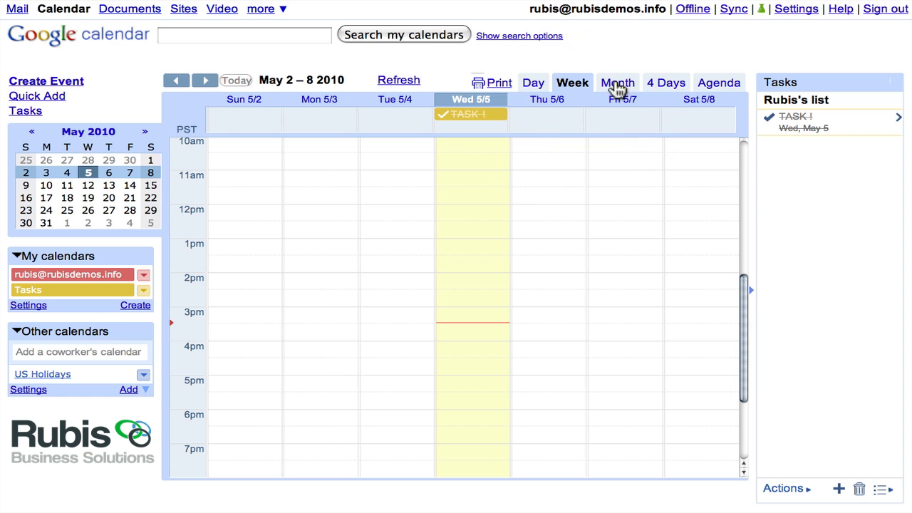
click(616, 82)
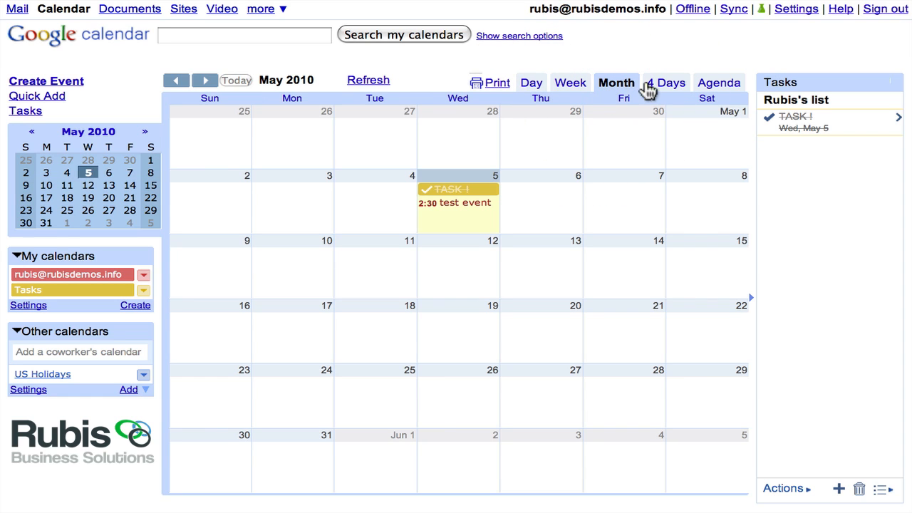
click(665, 83)
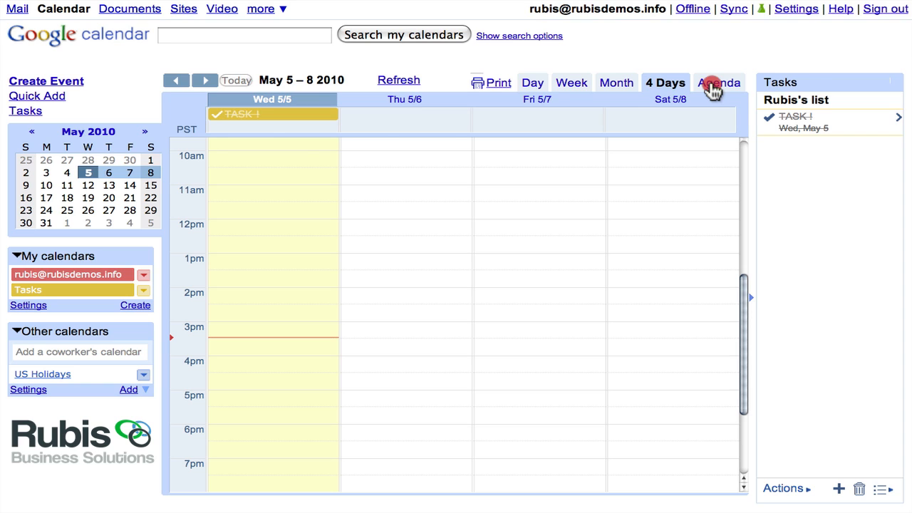
click(718, 82)
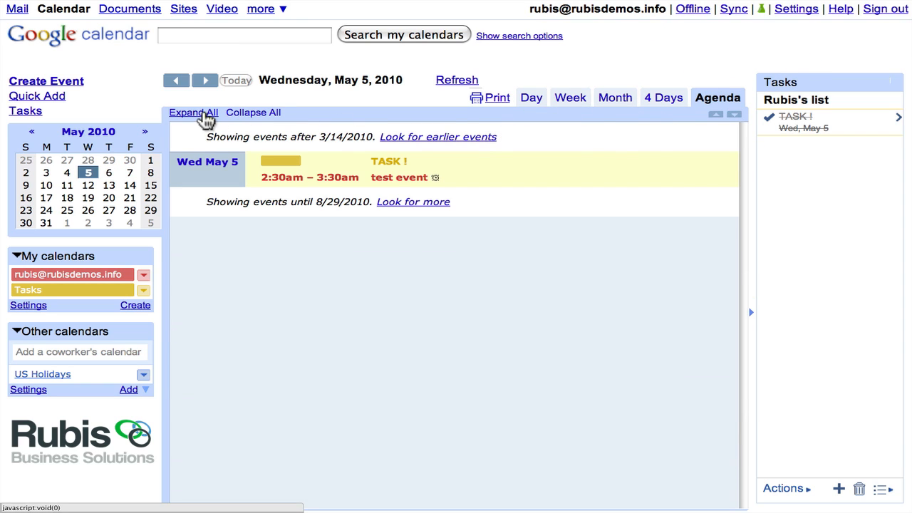
mouse_move(388, 344)
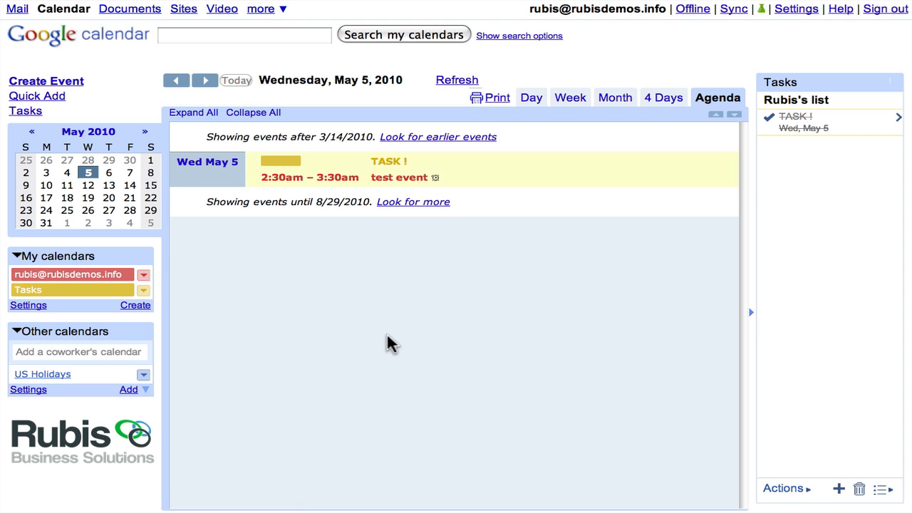
mouse_move(210, 114)
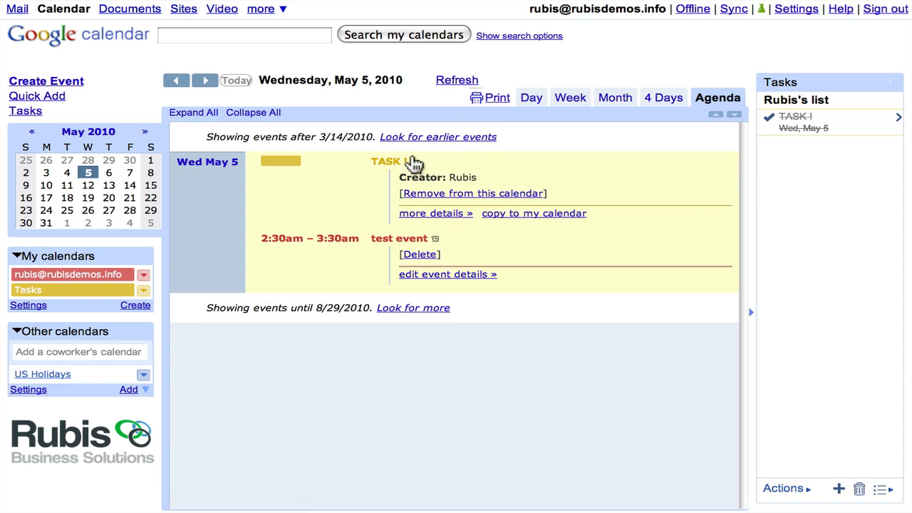
click(572, 82)
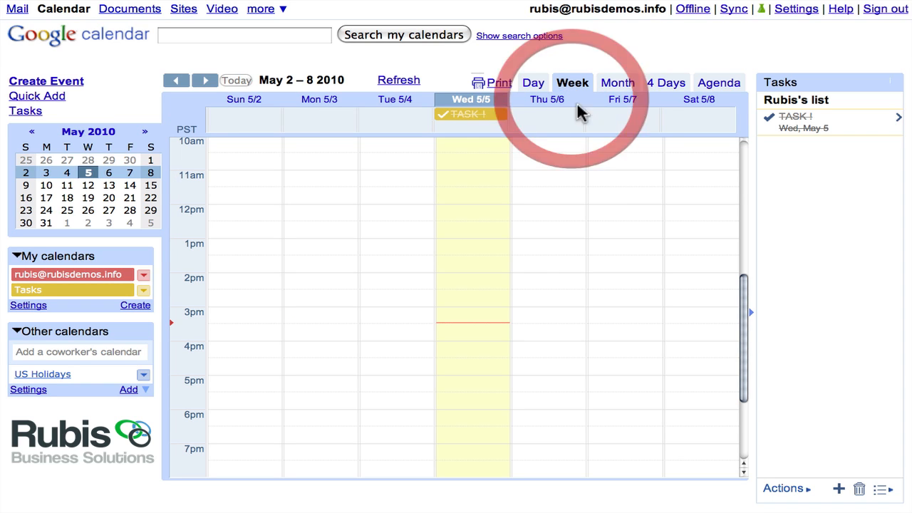
mouse_move(538, 292)
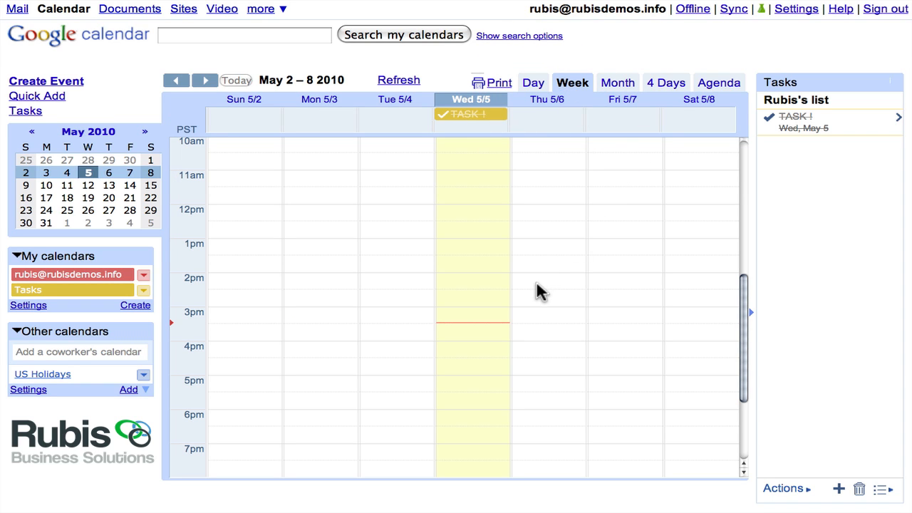